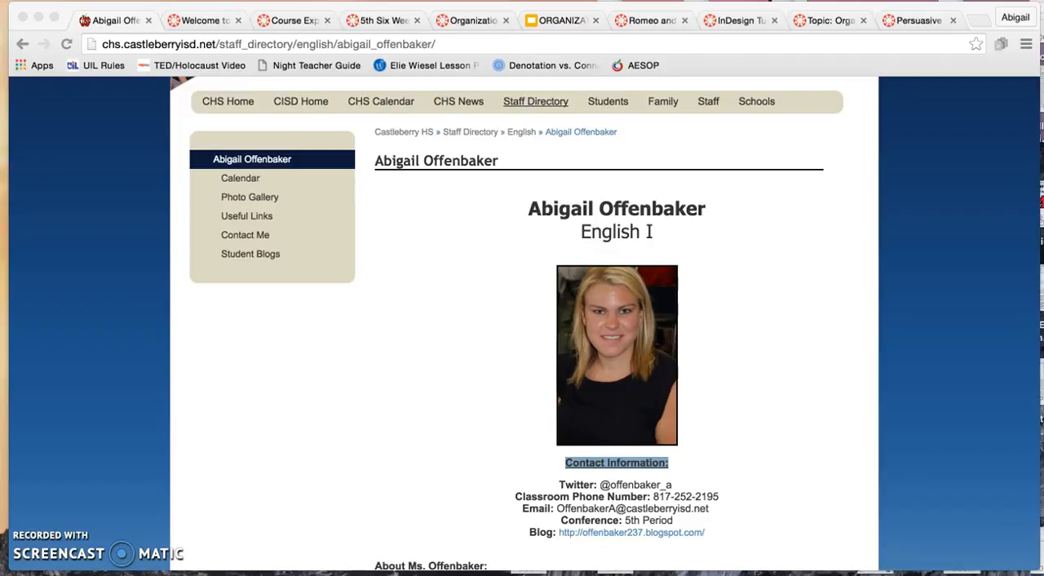
mouse_move(829, 383)
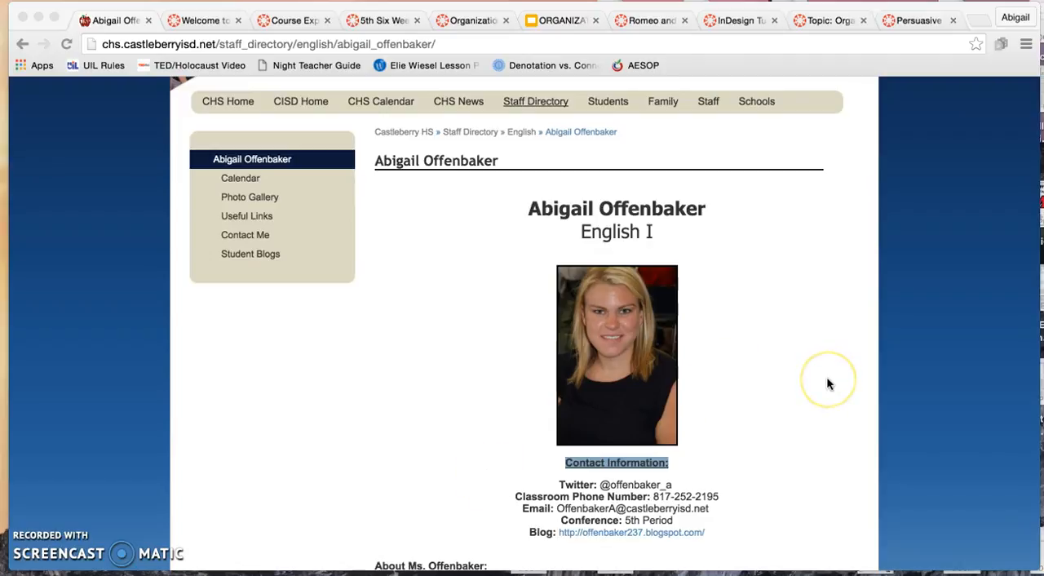
Switch to the Welcome to English I front page and scroll through its tutorial times and agenda links.
scroll("down", 3)
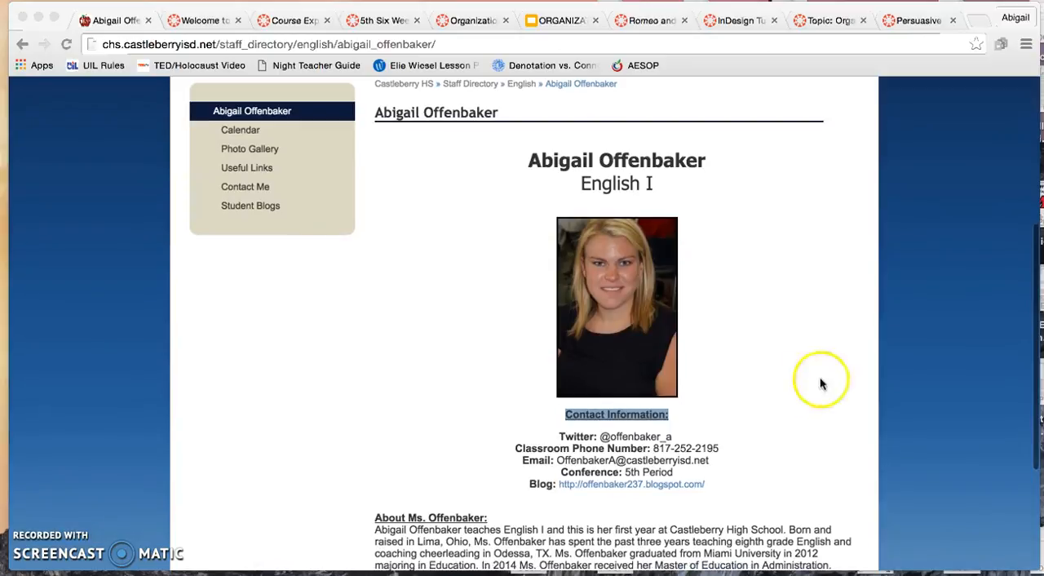
mouse_move(738, 435)
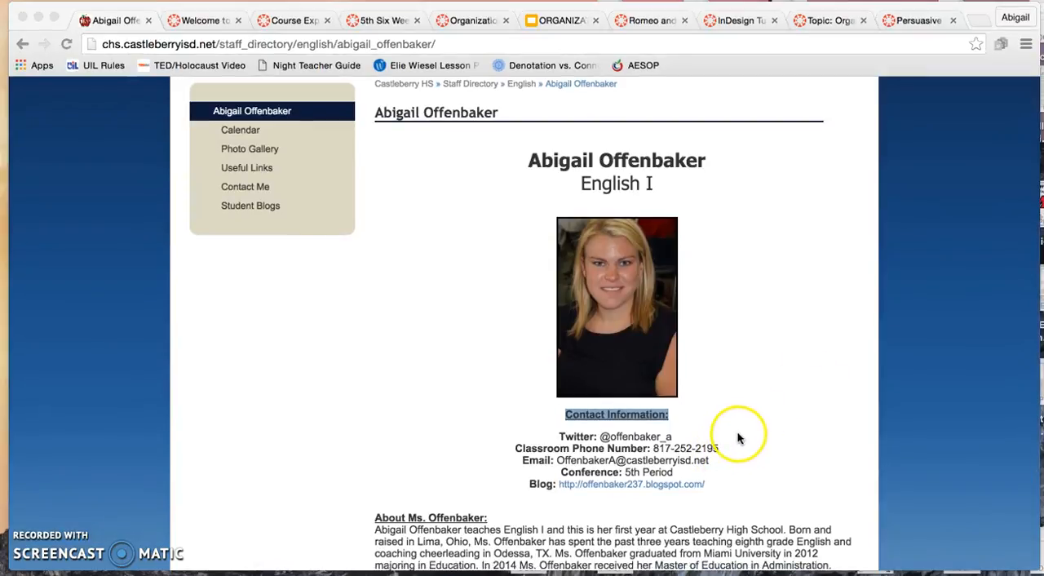
mouse_move(726, 453)
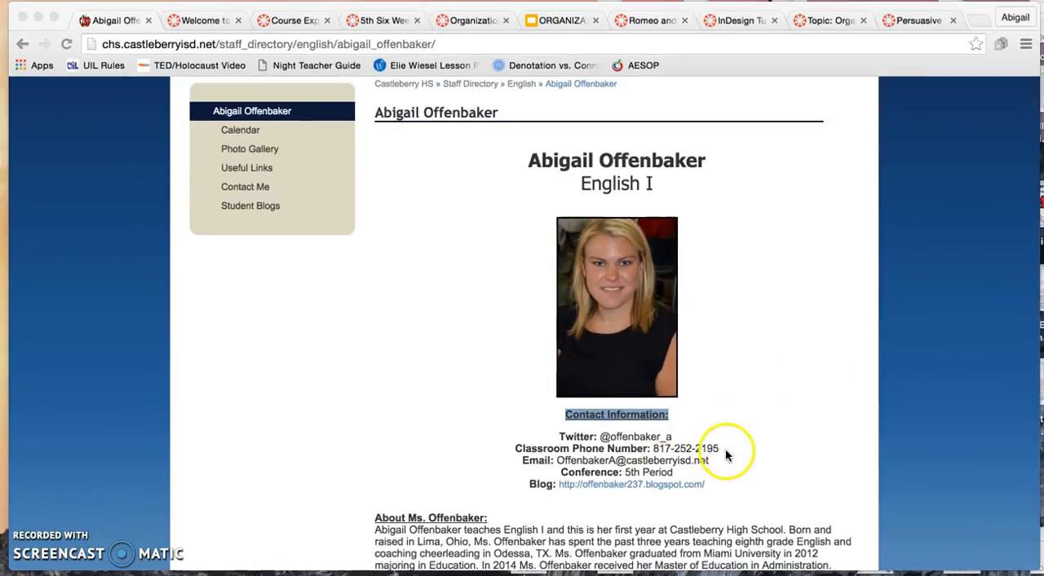
scroll("down", 3)
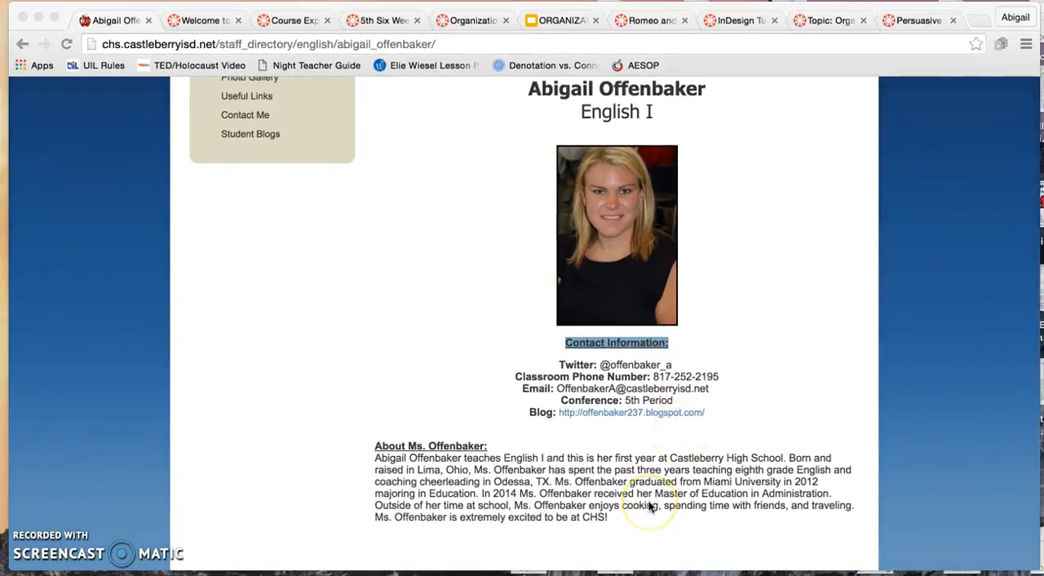
scroll("down", 3)
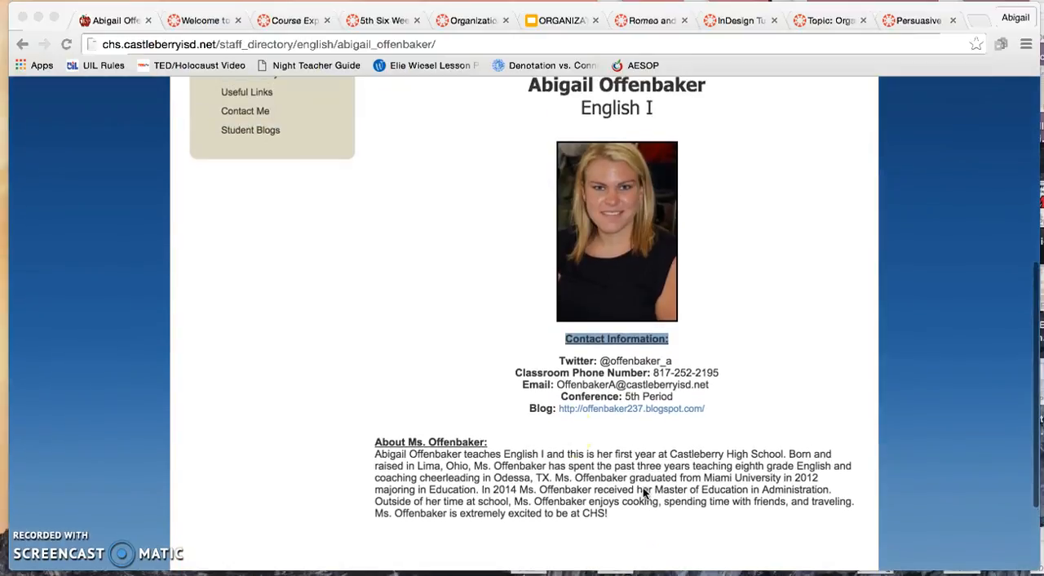
left_click(200, 19)
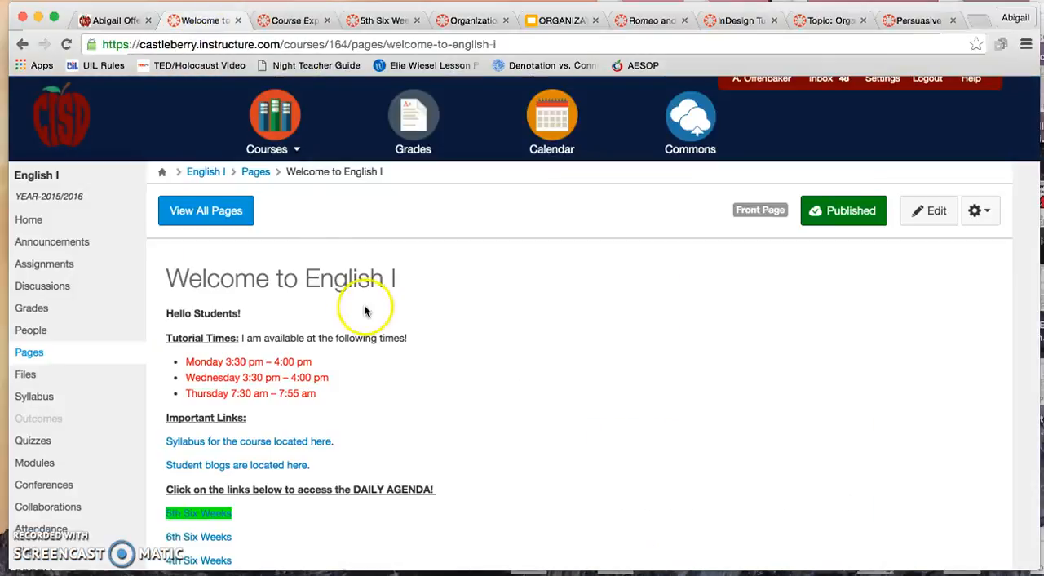
mouse_move(490, 373)
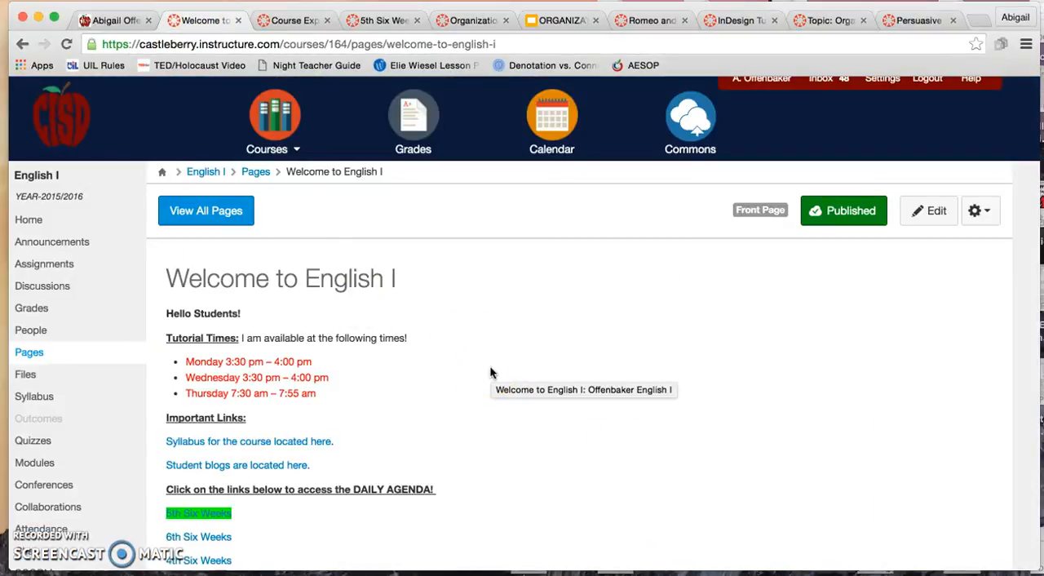
scroll("down", 3)
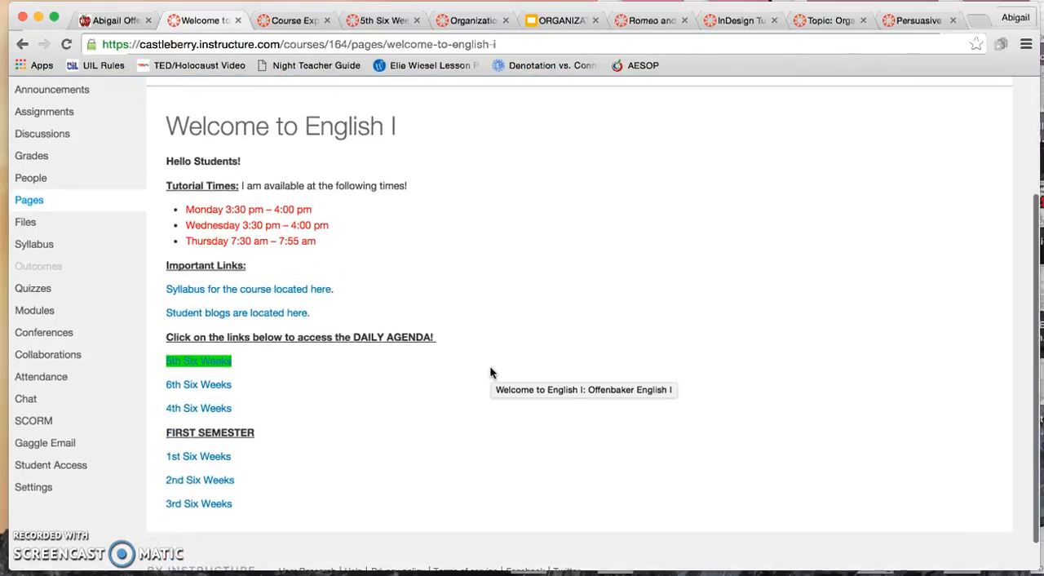
mouse_move(242, 367)
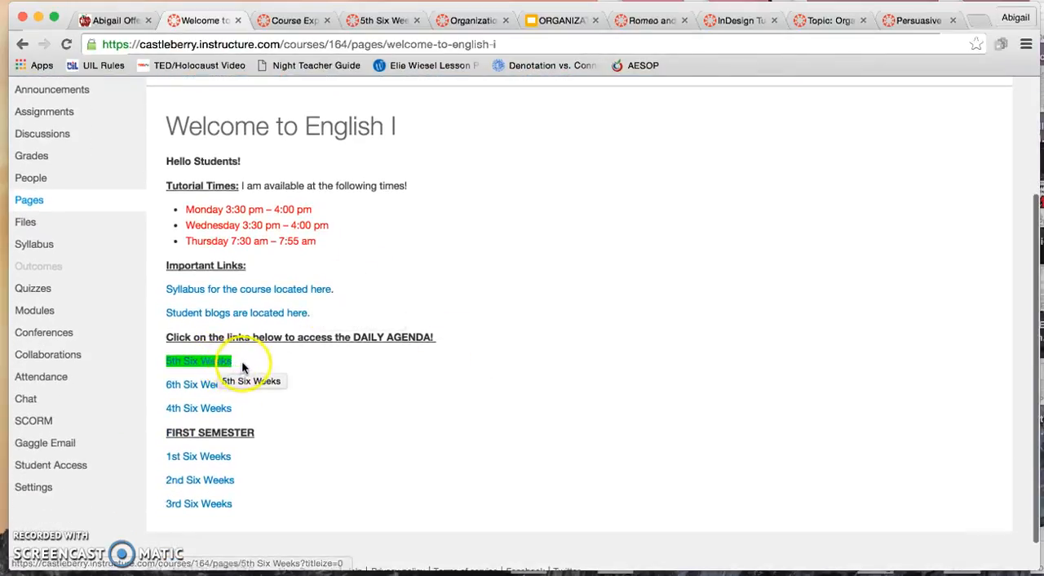
mouse_move(198, 456)
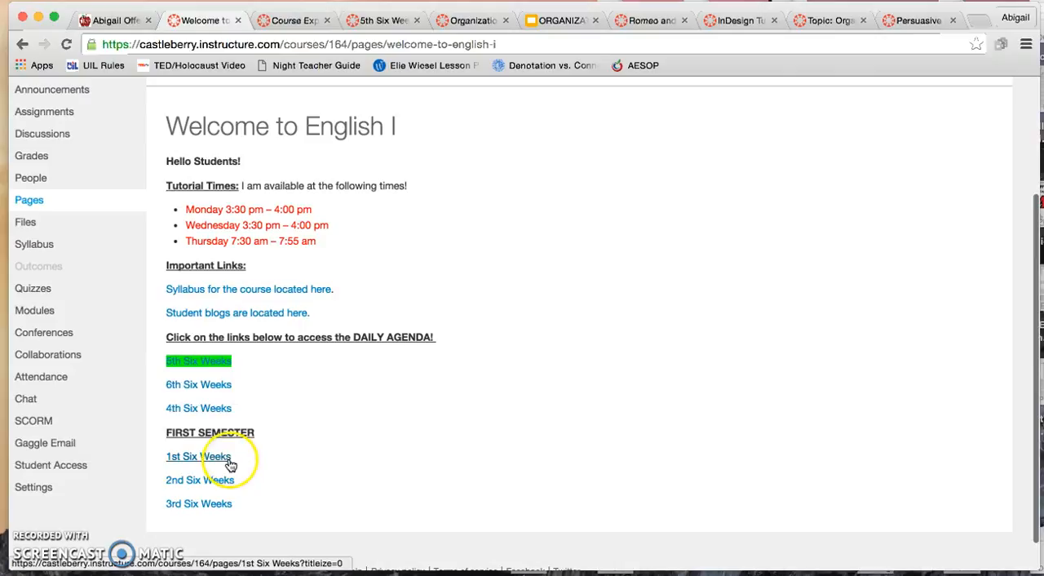
scroll("up", 3)
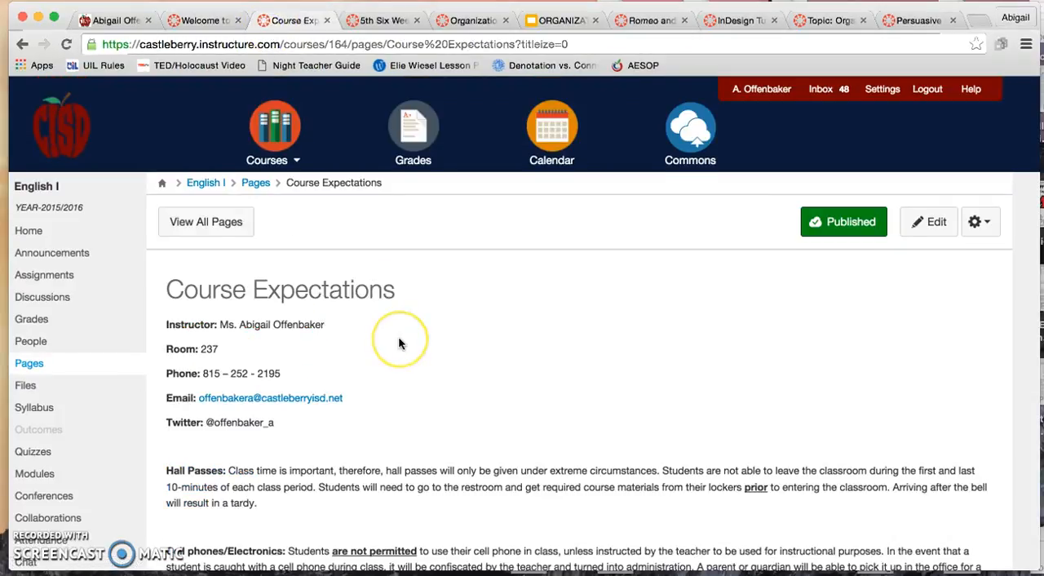
Scroll down Course Expectations to the cell phone, dress code, detention, absence and tutorial policies.
scroll("down", 3)
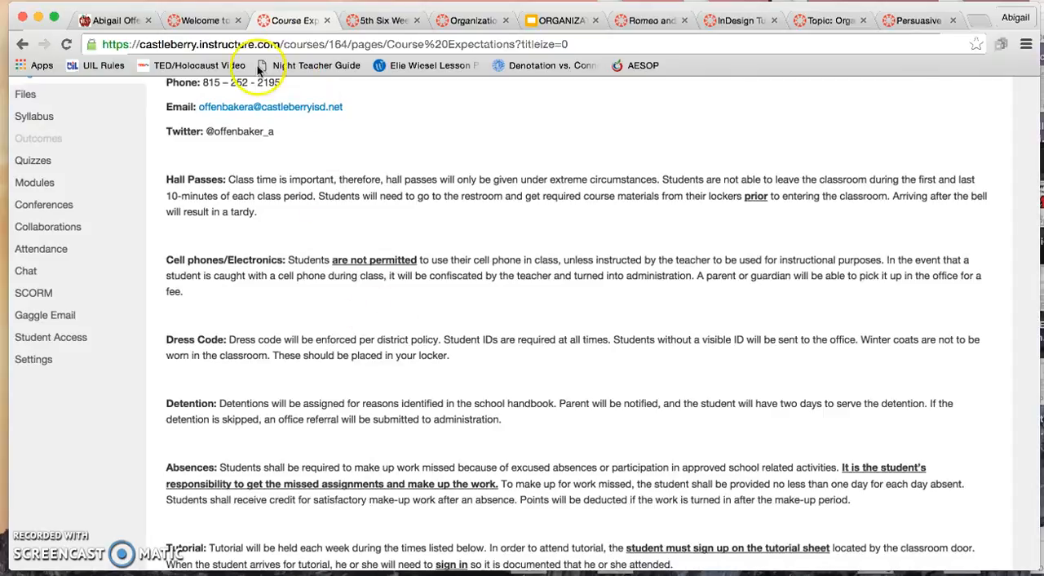
Return to the Welcome to English I front page and scroll through its daily agenda links.
left_click(204, 20)
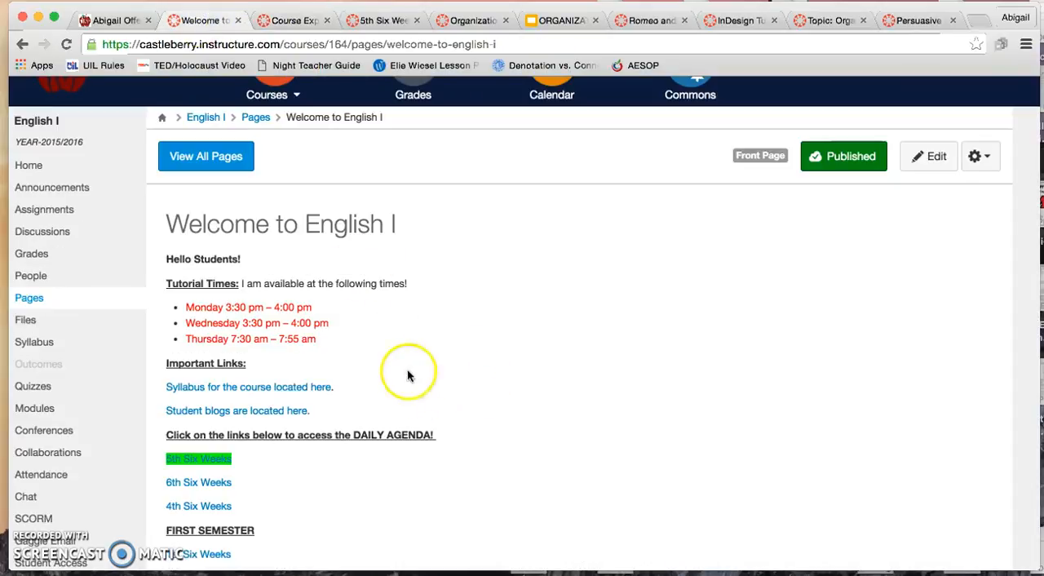
scroll("down", 3)
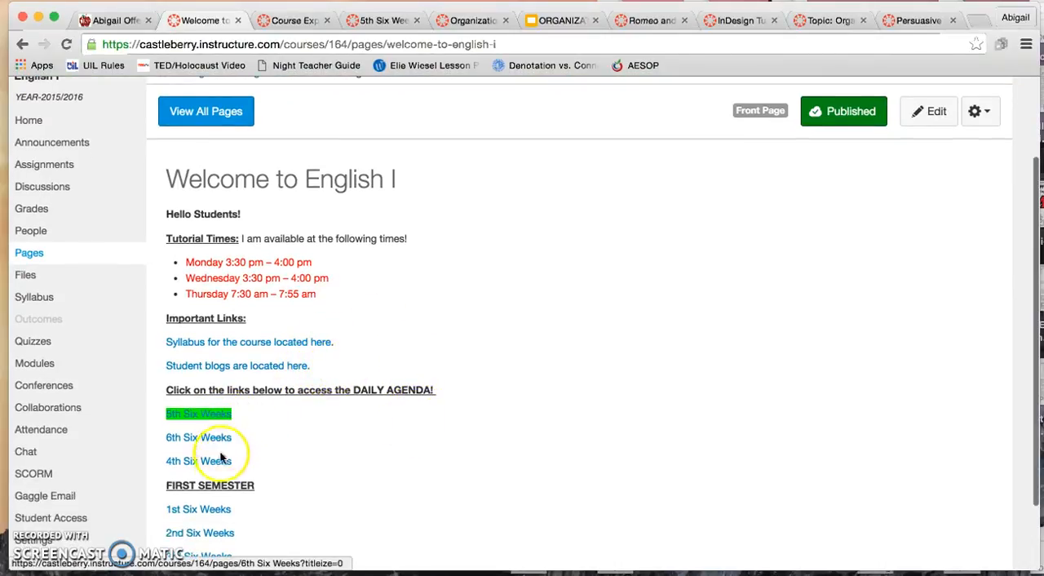
mouse_move(378, 443)
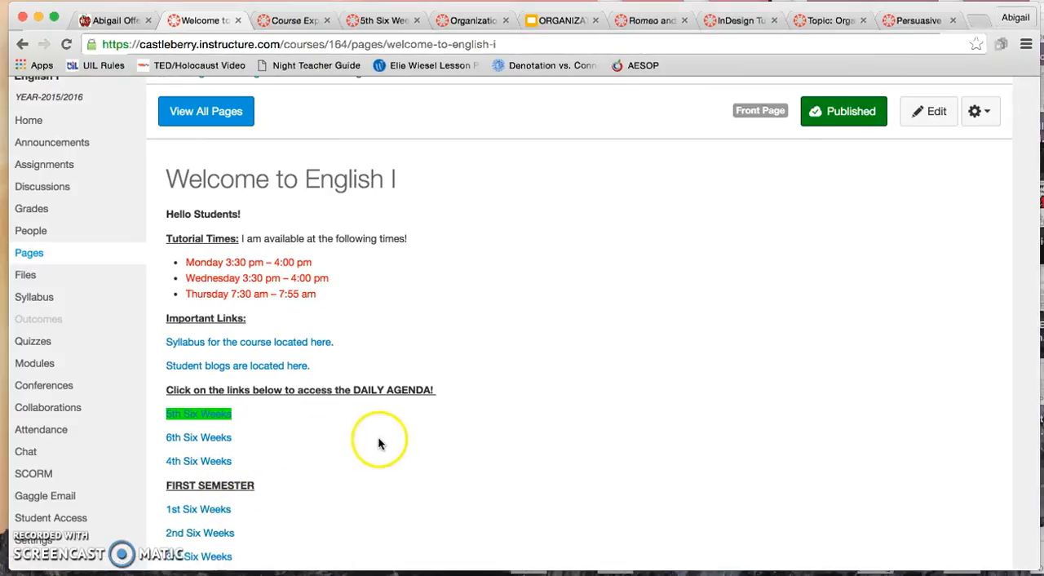
mouse_move(384, 19)
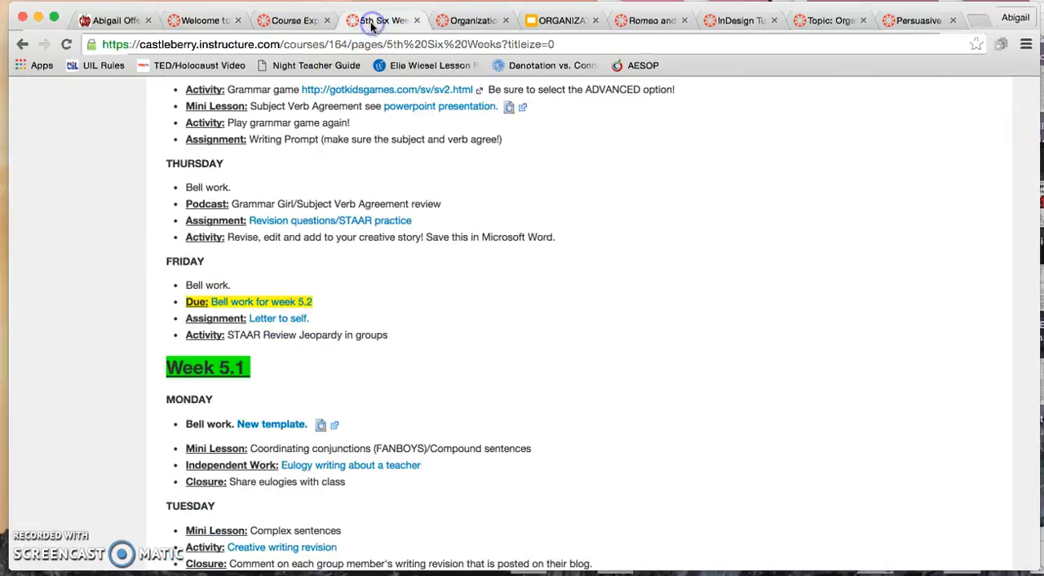
scroll("up", 3)
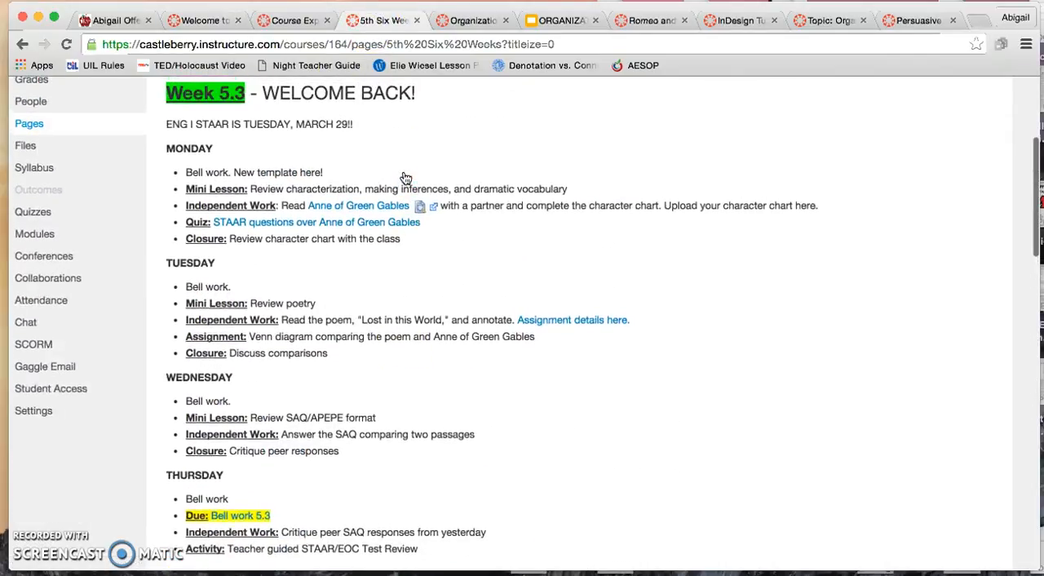
scroll("up", 3)
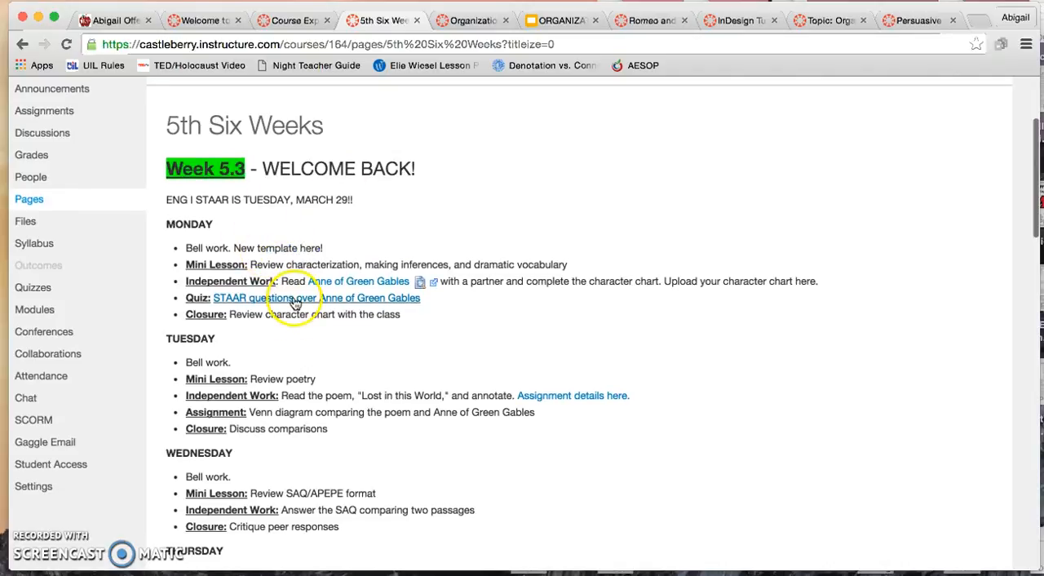
mouse_move(353, 347)
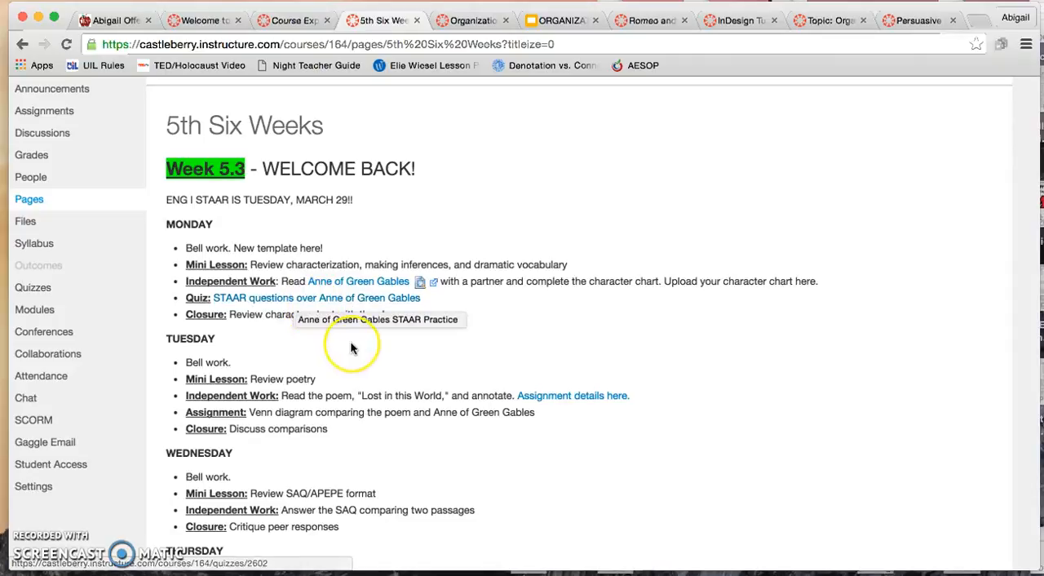
scroll("down", 3)
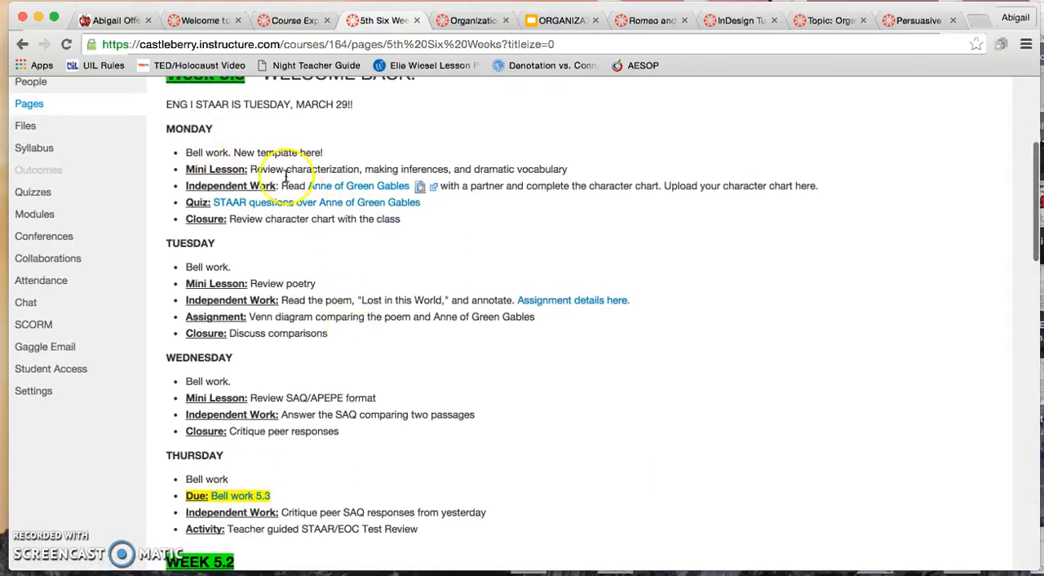
scroll("up", 3)
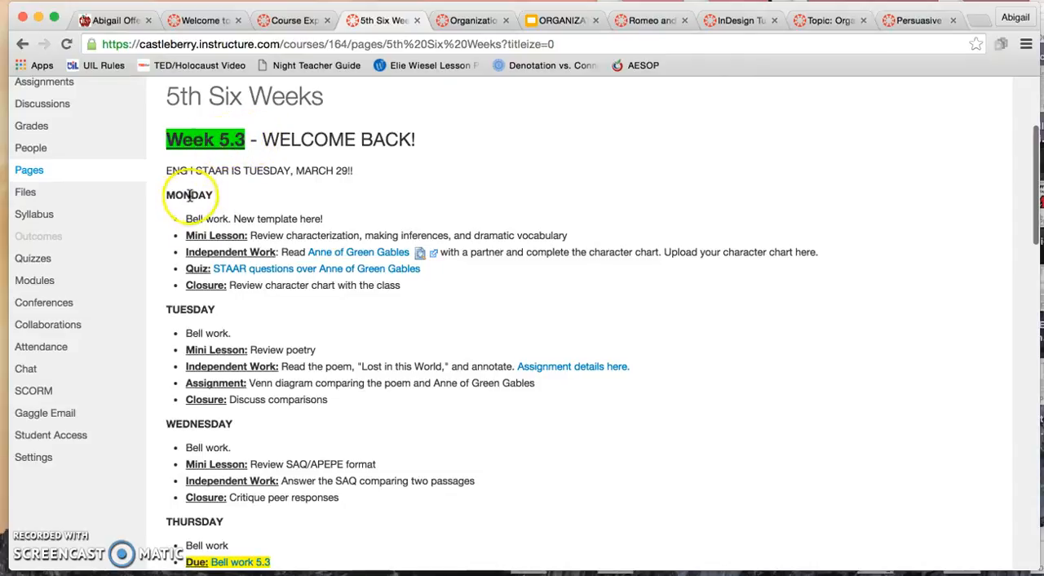
mouse_move(330, 259)
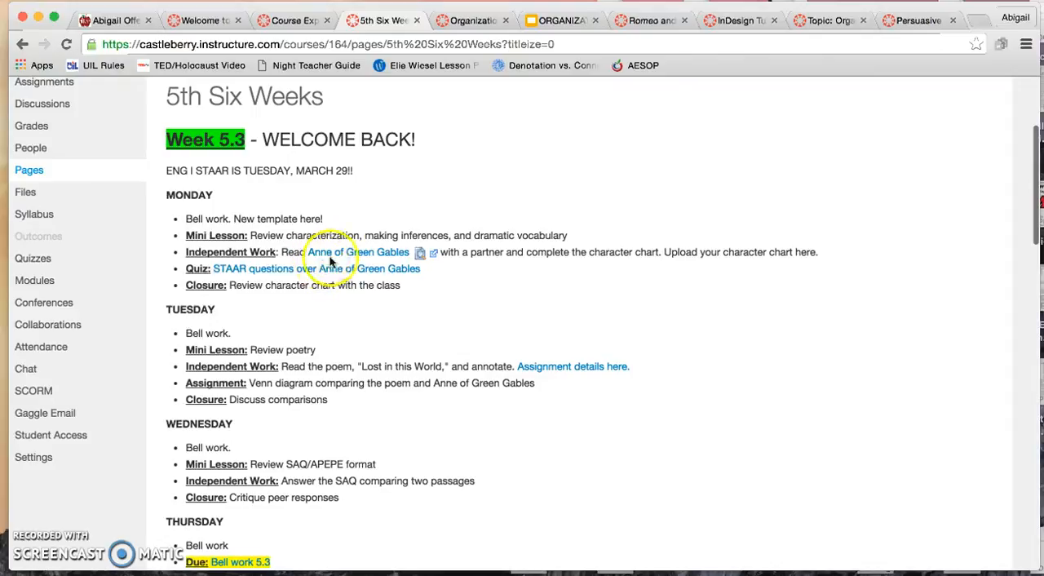
mouse_move(395, 252)
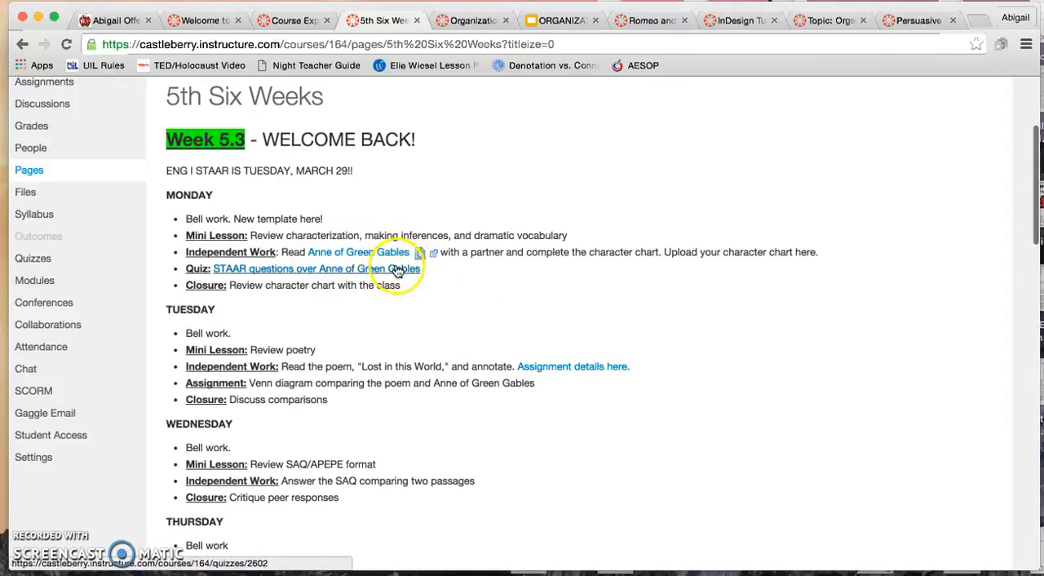
mouse_move(445, 284)
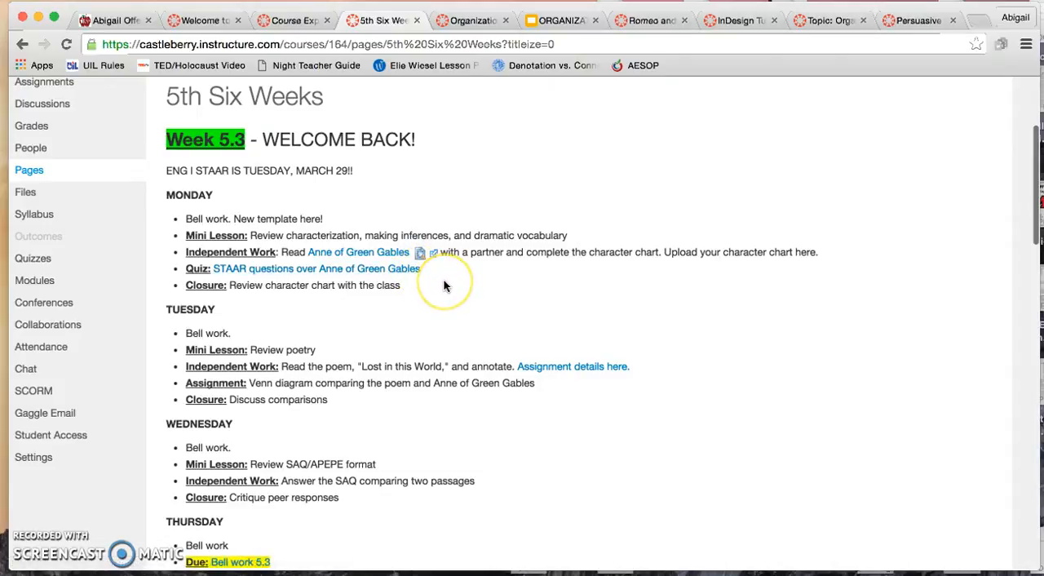
scroll("down", 3)
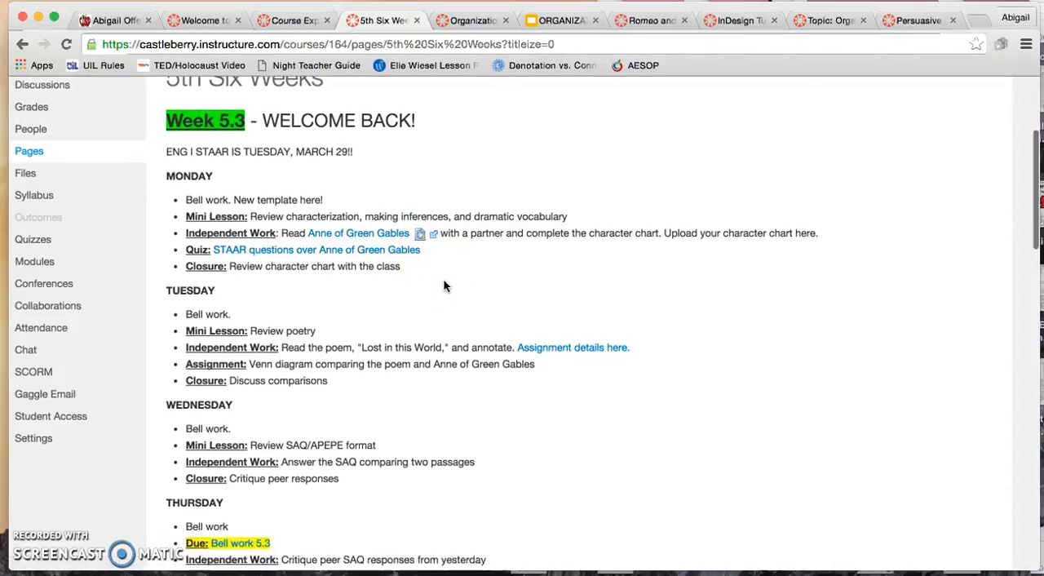
scroll("down", 3)
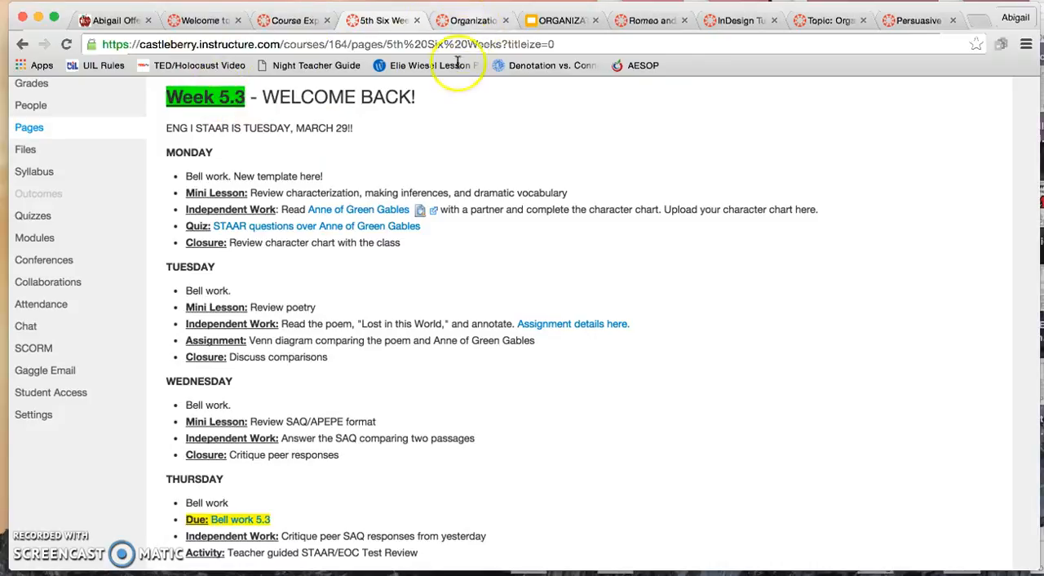
mouse_move(492, 276)
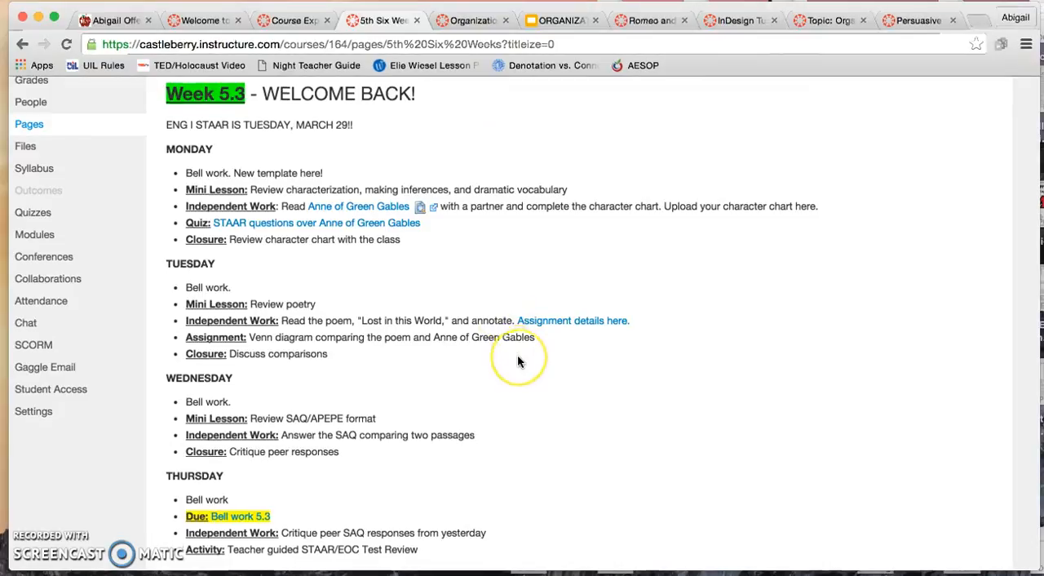
scroll("down", 3)
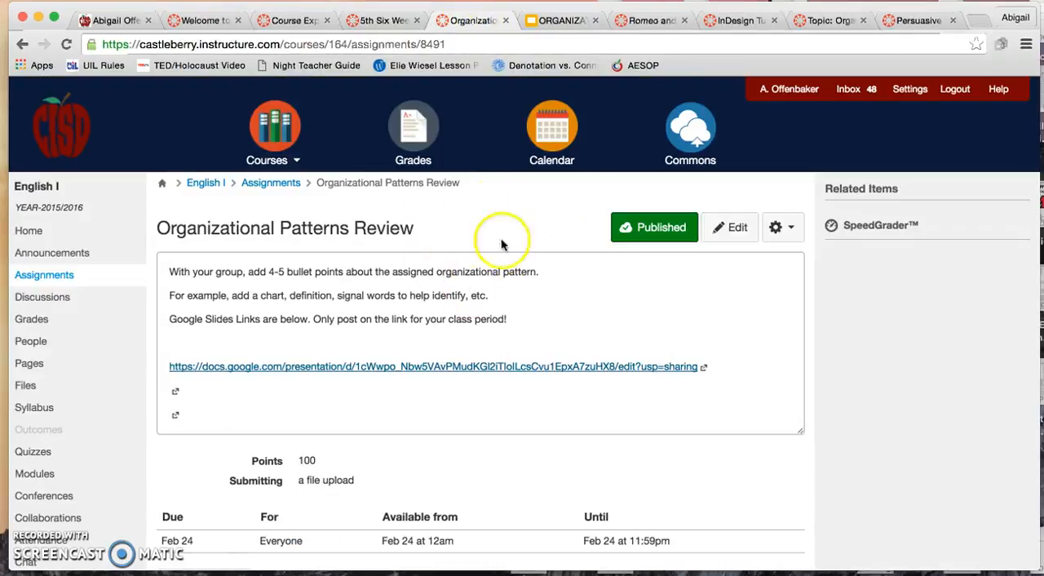
mouse_move(224, 249)
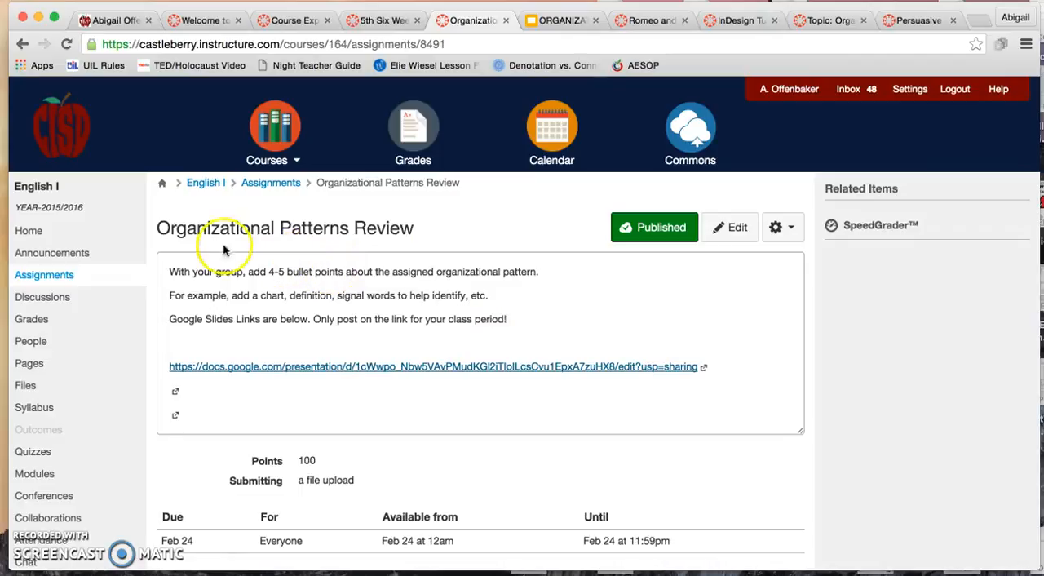
mouse_move(342, 377)
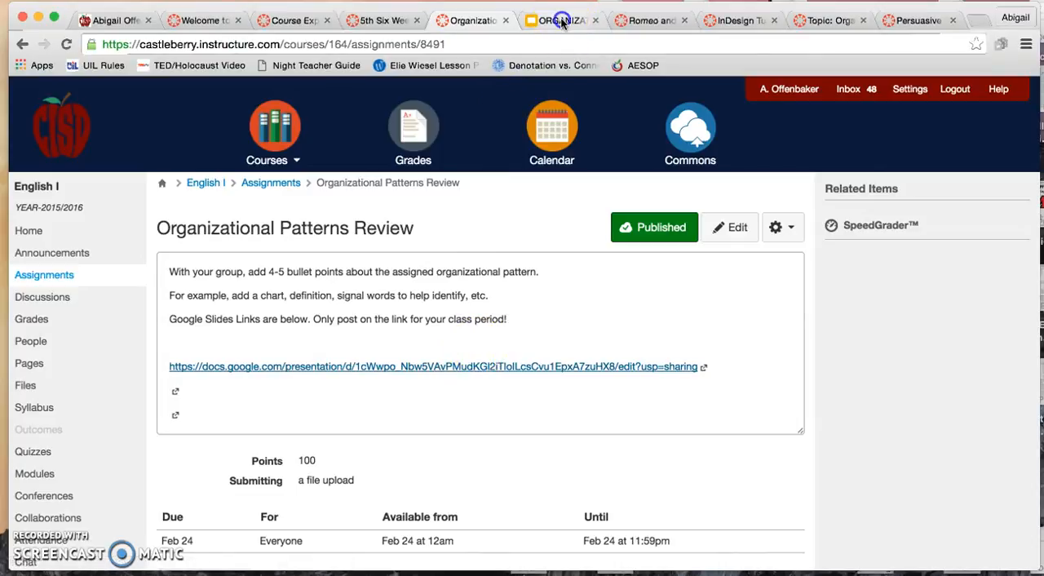
View the Problem and Solution, Cause and Effect, and Compare and Contrast slides.
left_click(437, 366)
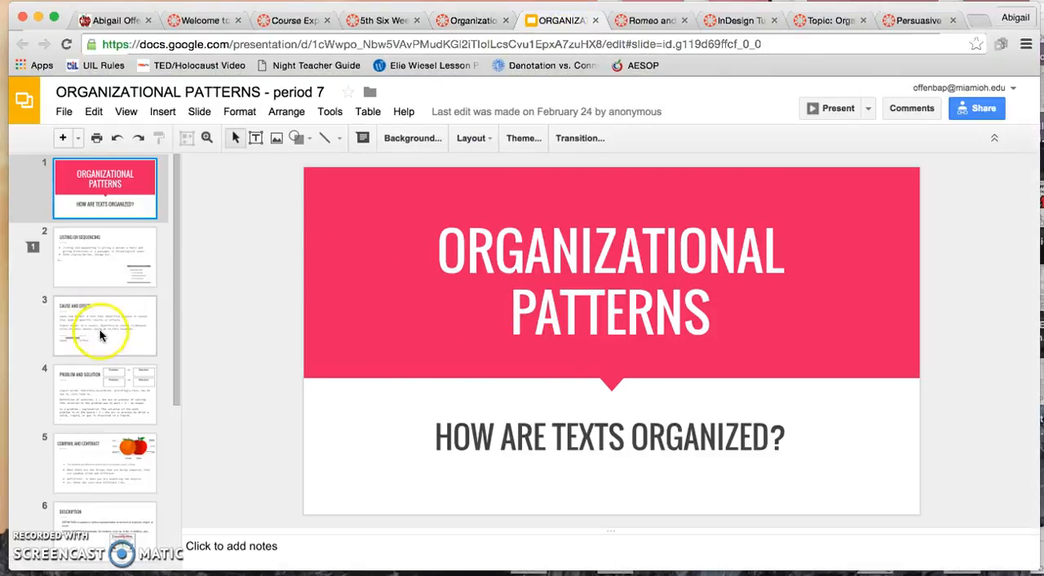
left_click(104, 394)
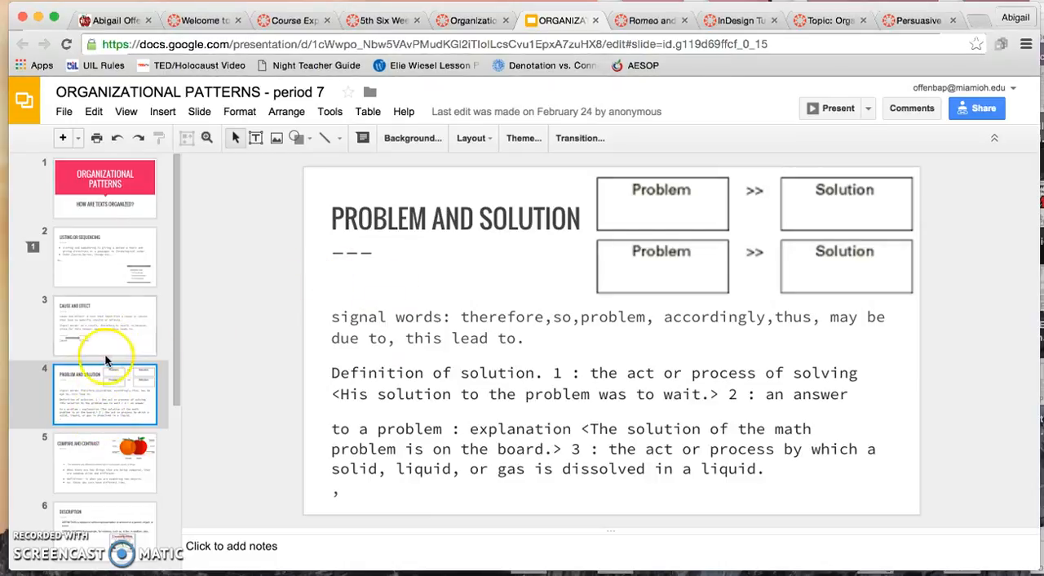
left_click(105, 325)
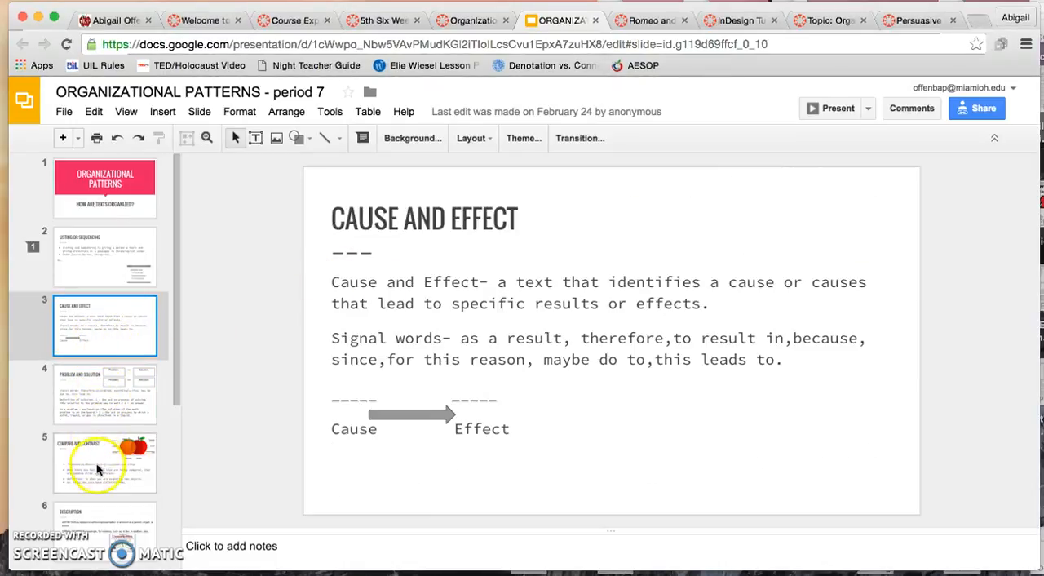
left_click(104, 463)
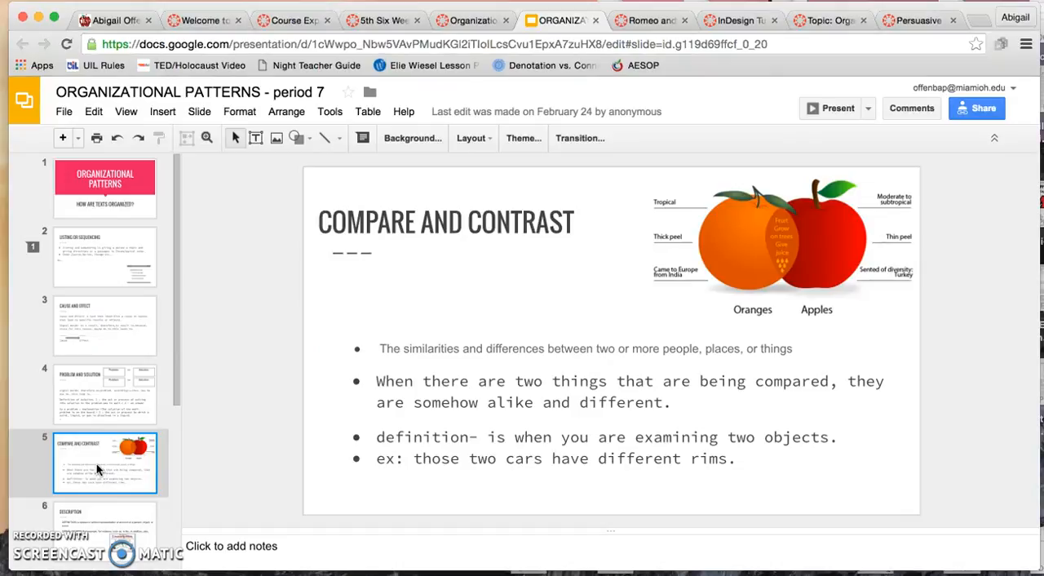
scroll("down", 3)
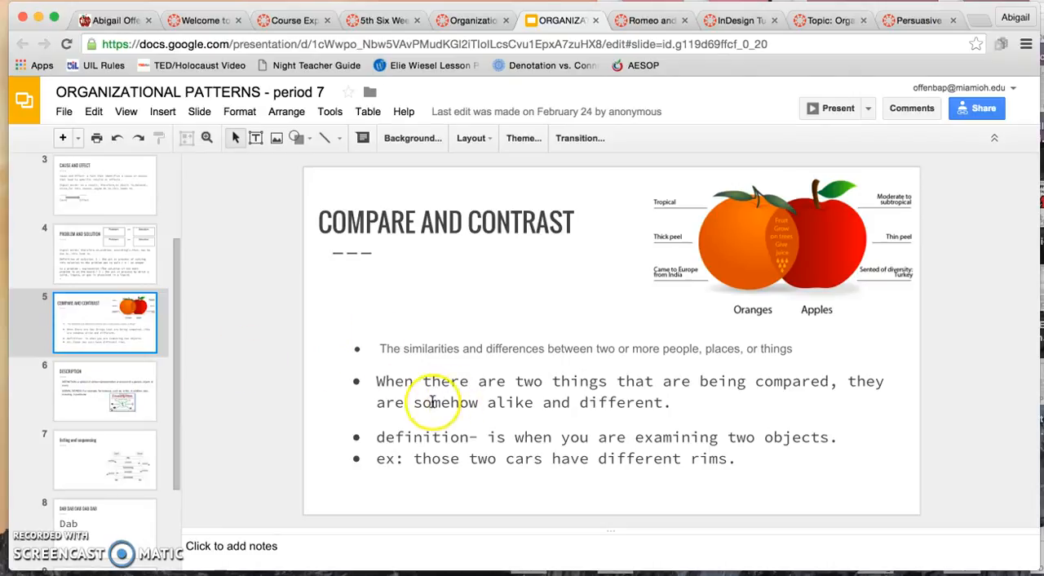
scroll("up", 3)
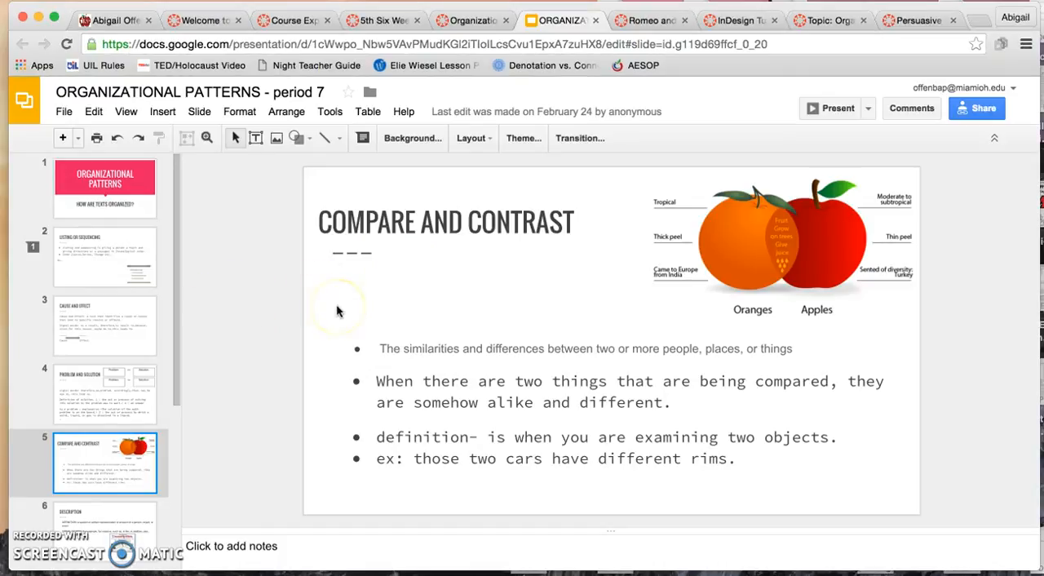
mouse_move(342, 304)
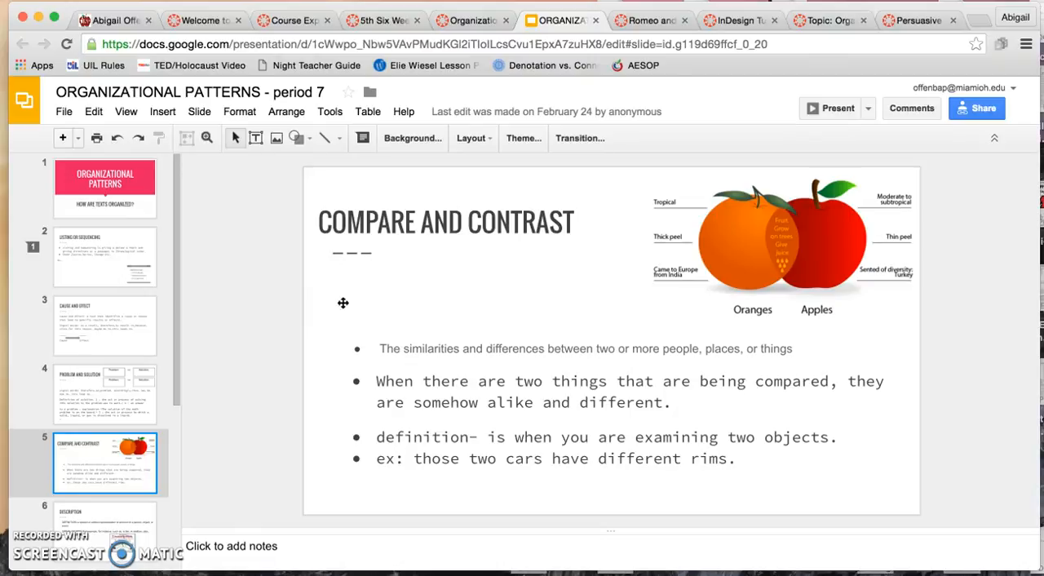
mouse_move(634, 212)
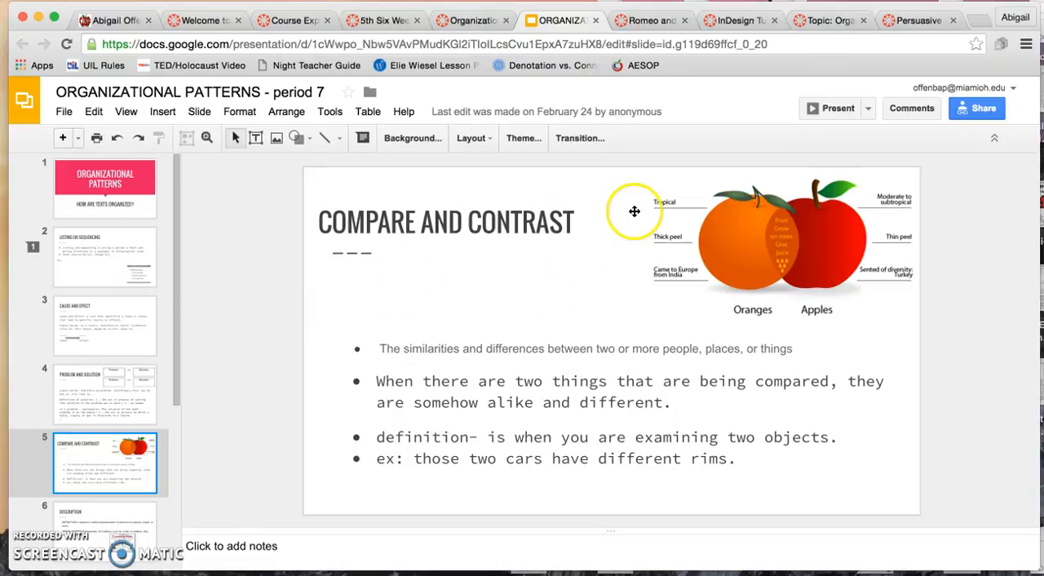
left_click(650, 19)
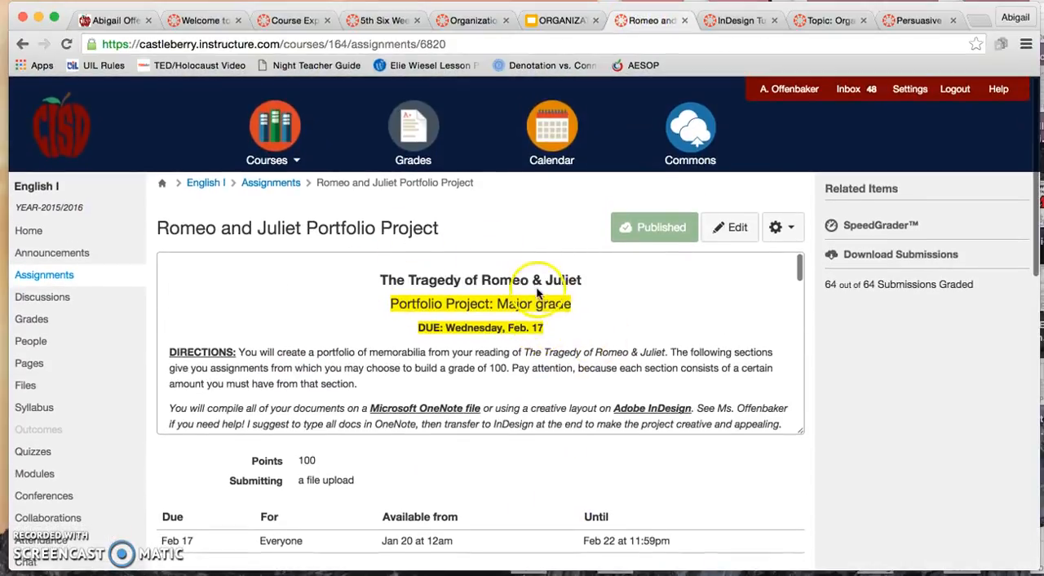
mouse_move(814, 457)
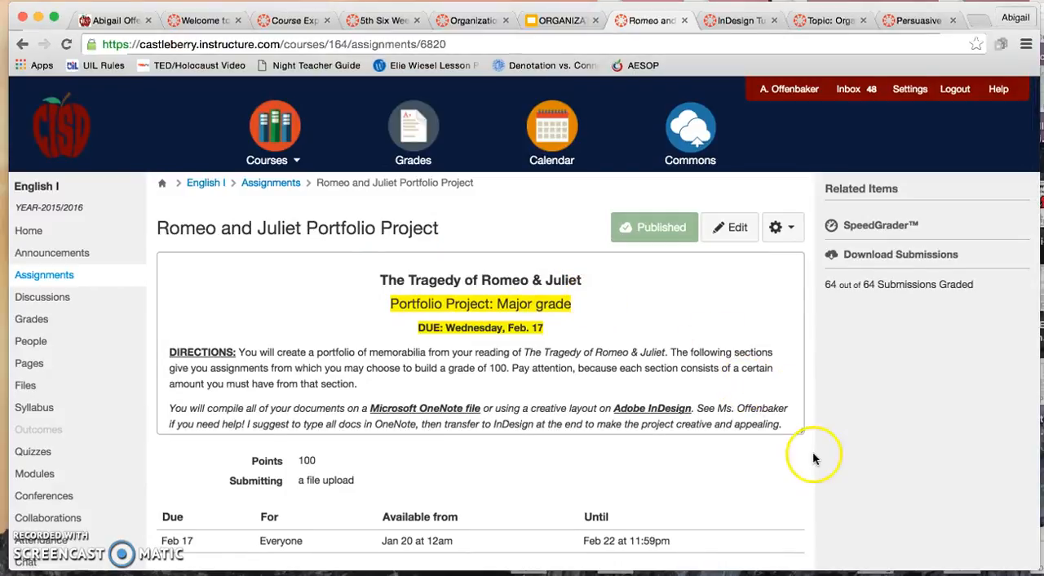
Scroll the Romeo and Juliet assignment to its RJ Portfolio Project Rubric, five criteria totaling 100 points.
scroll("down", 3)
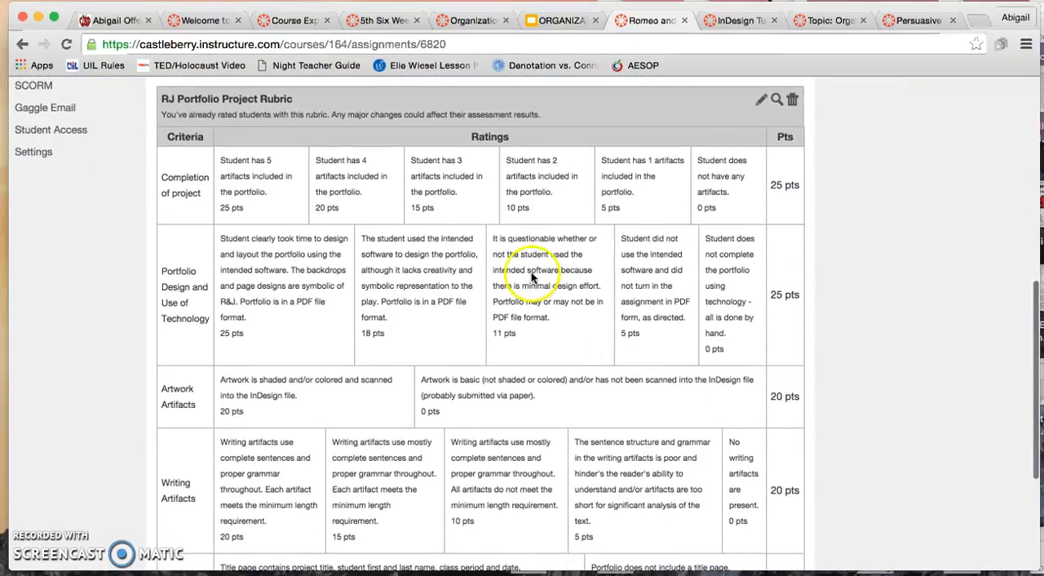
mouse_move(775, 421)
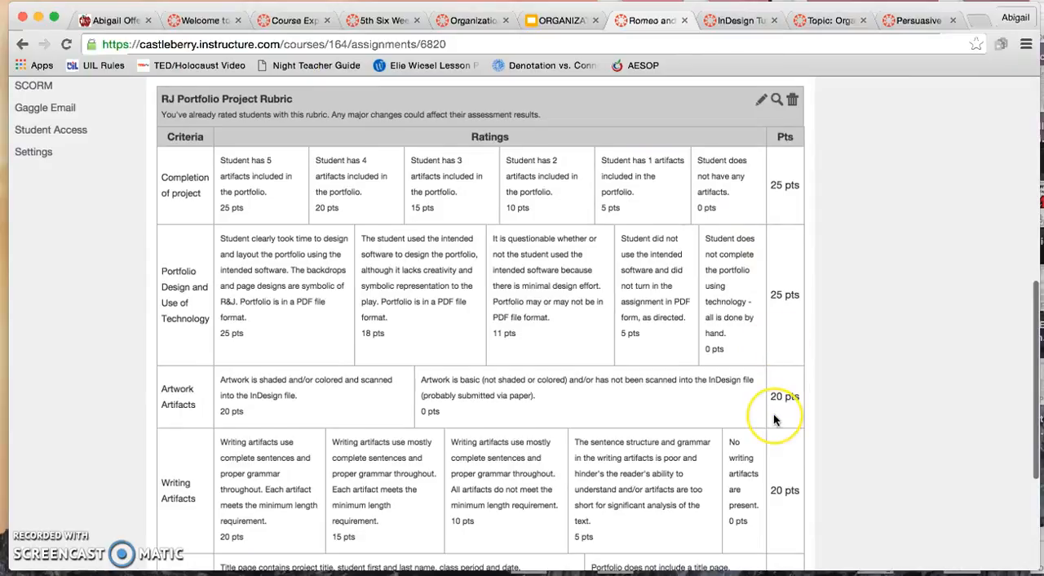
scroll("down", 3)
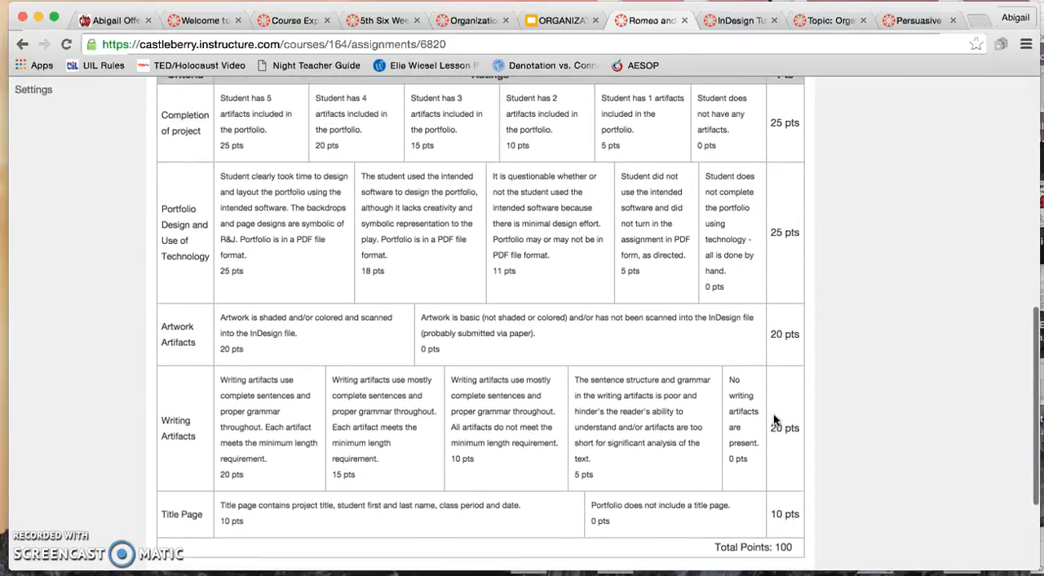
scroll("up", 3)
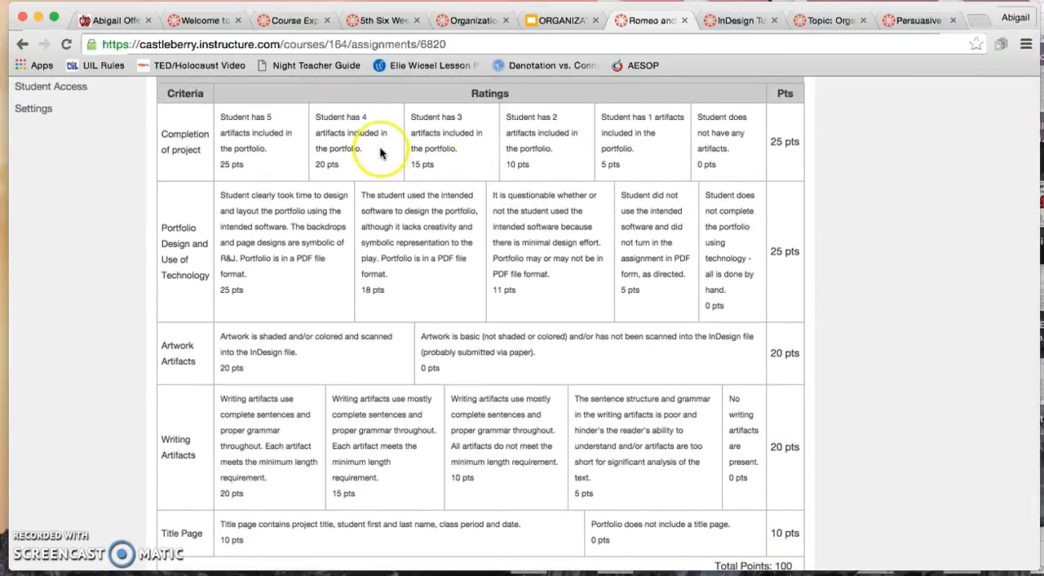
mouse_move(383, 152)
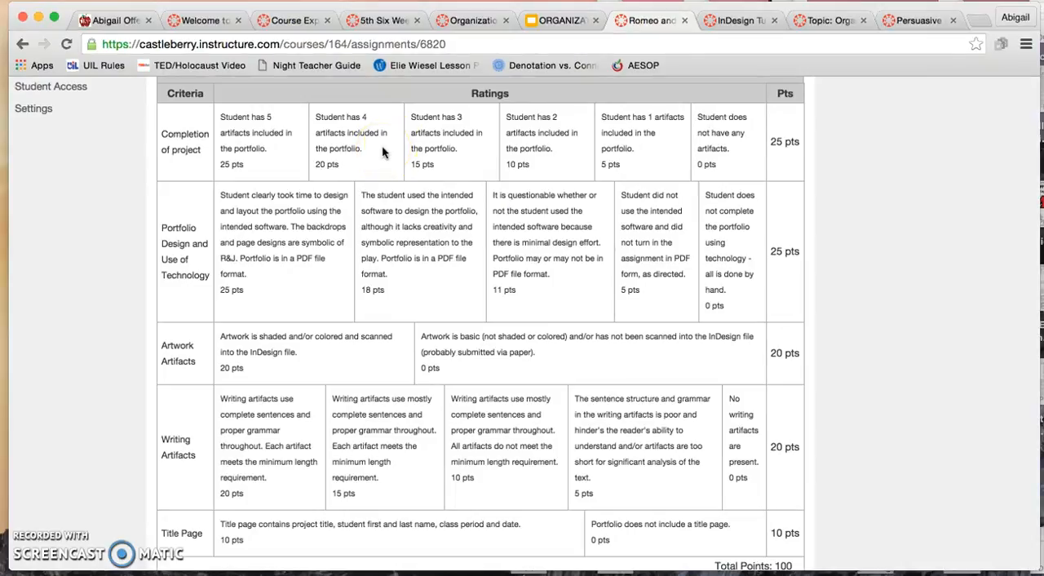
mouse_move(560, 281)
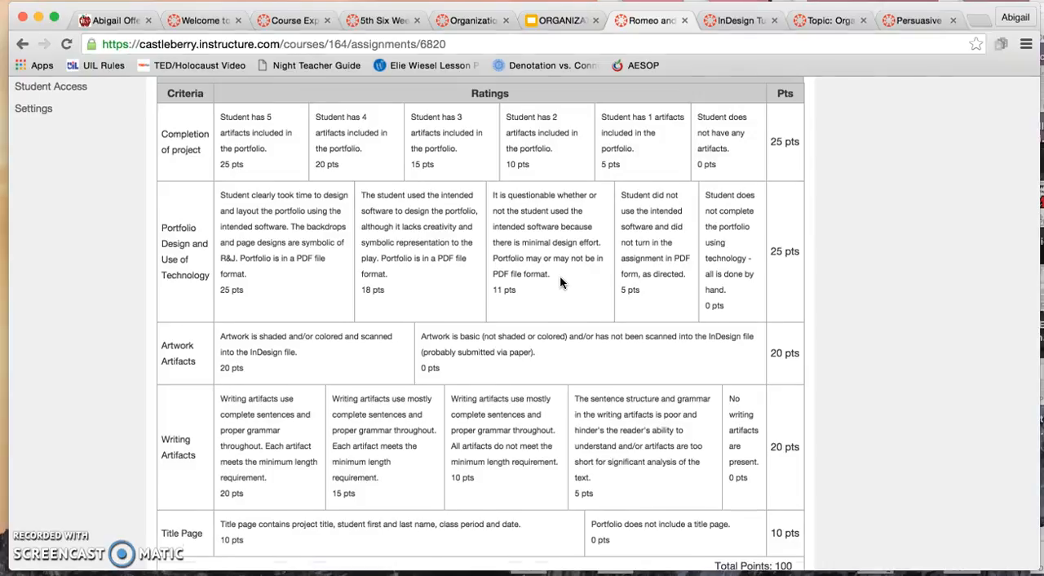
scroll("up", 3)
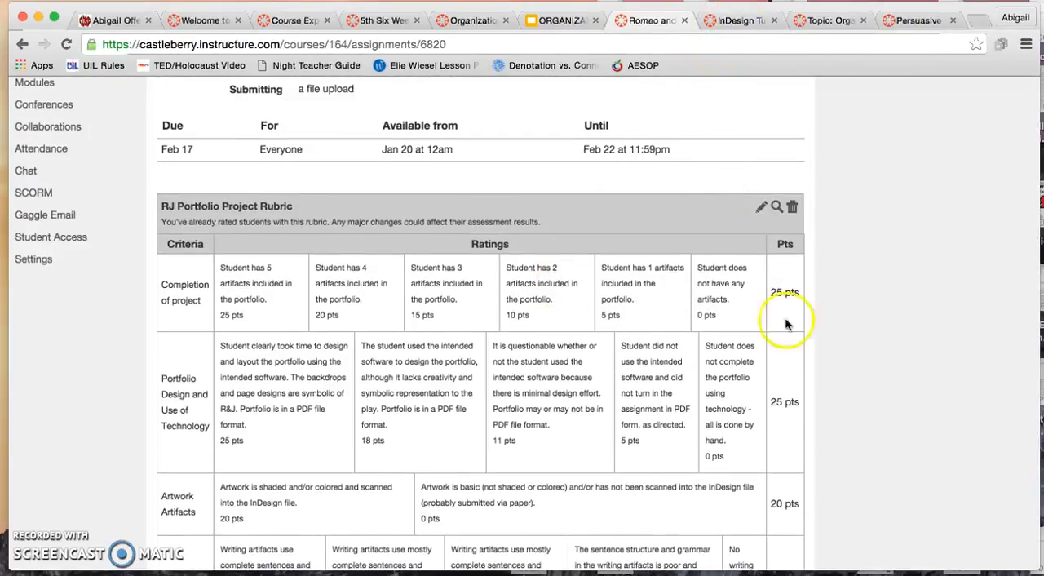
mouse_move(792, 205)
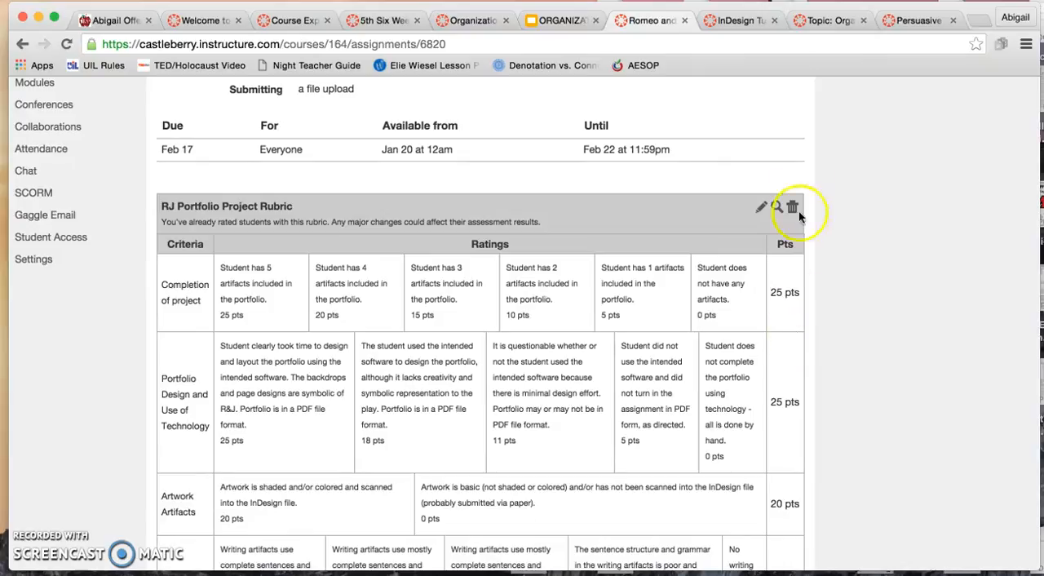
mouse_move(742, 38)
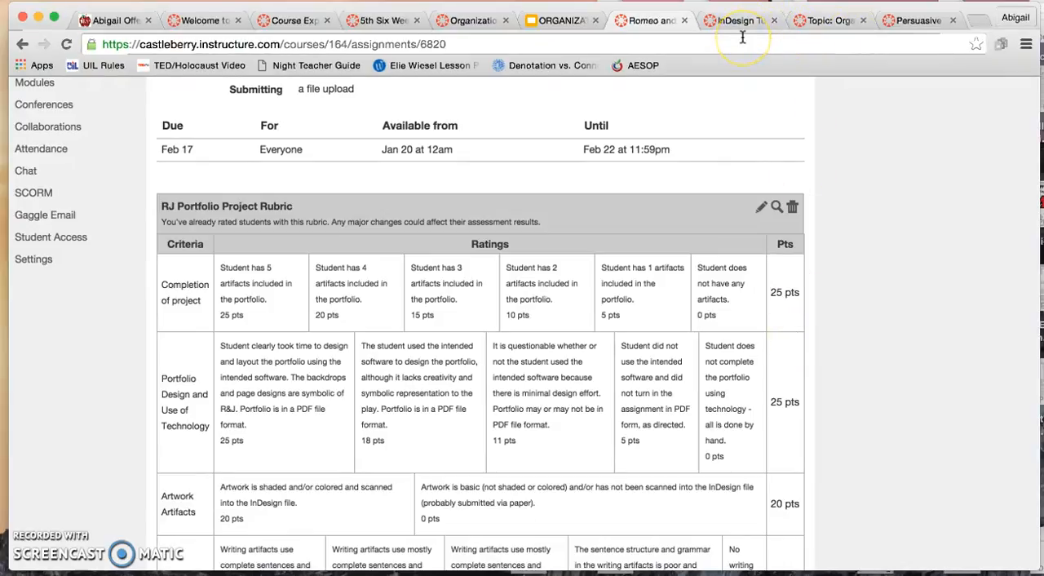
Switch back to the Organizational Patterns period 7 deck and select the first, title slide.
left_click(559, 20)
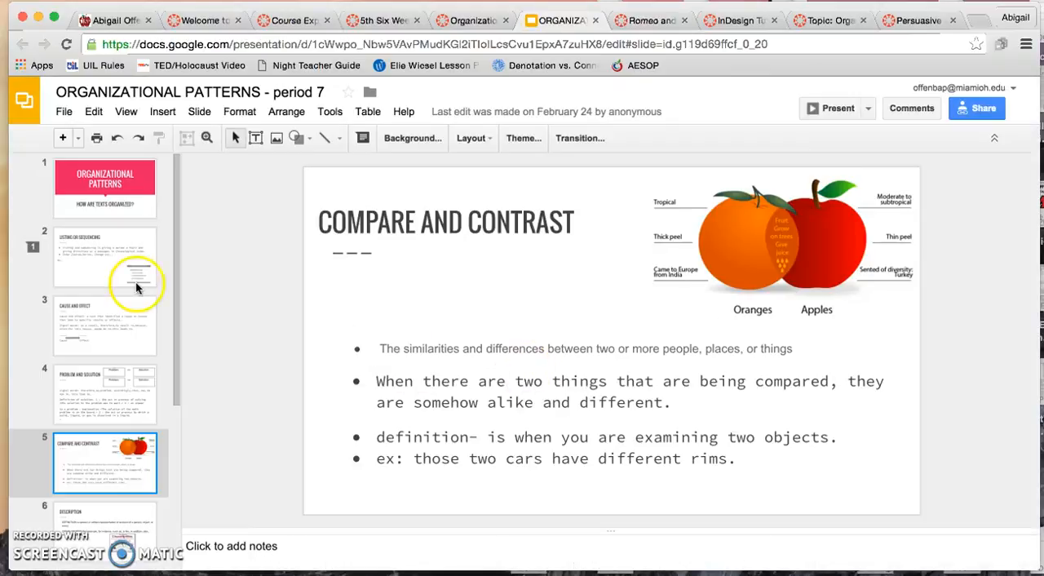
left_click(104, 188)
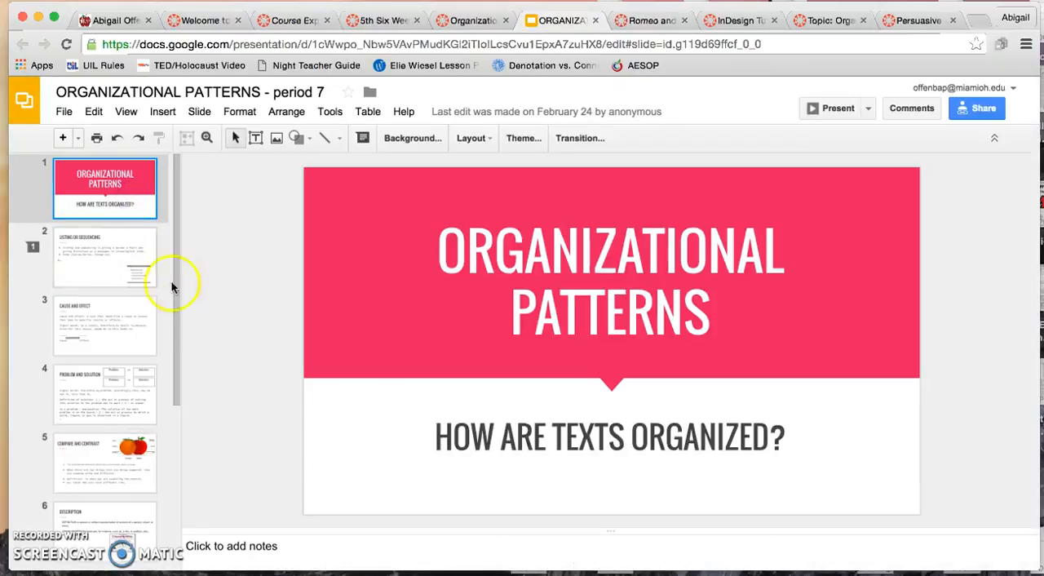
mouse_move(408, 303)
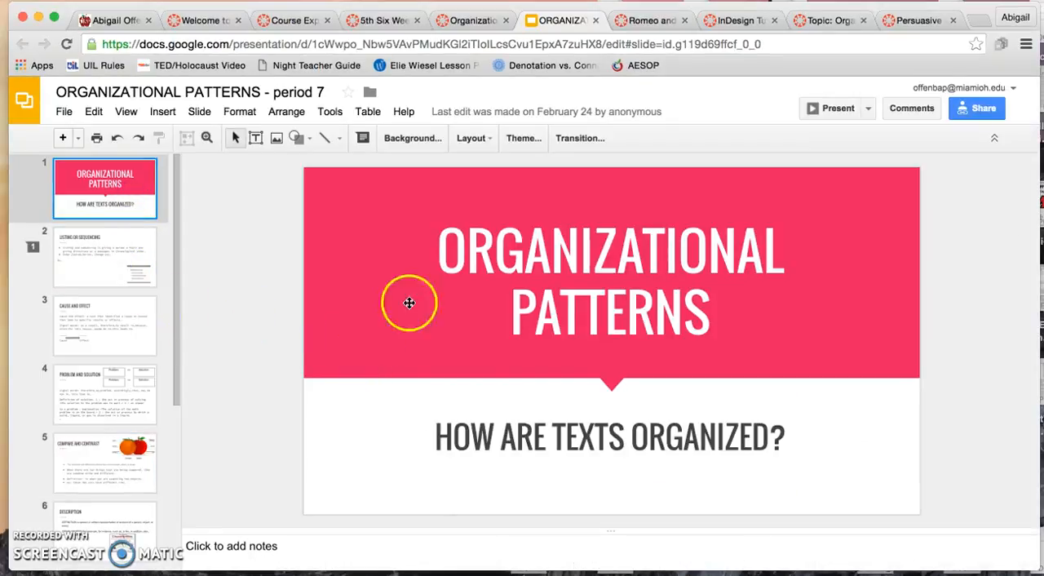
mouse_move(763, 231)
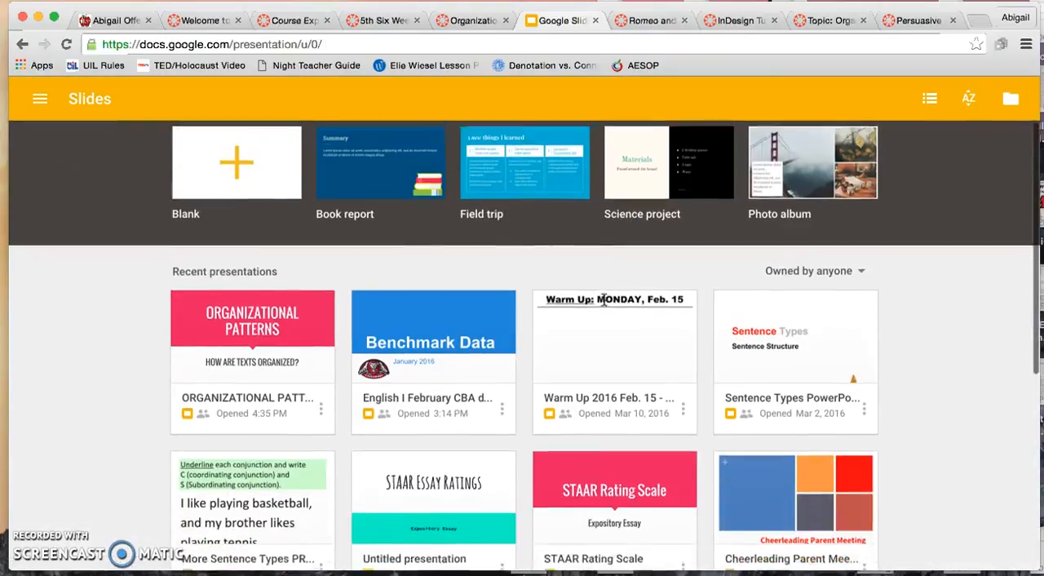
scroll("down", 3)
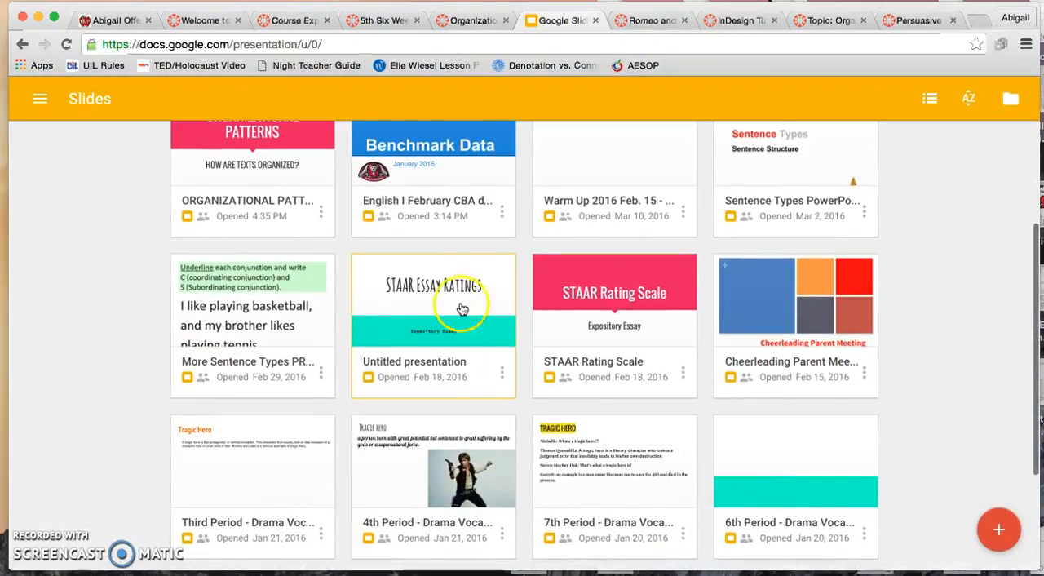
mouse_move(447, 302)
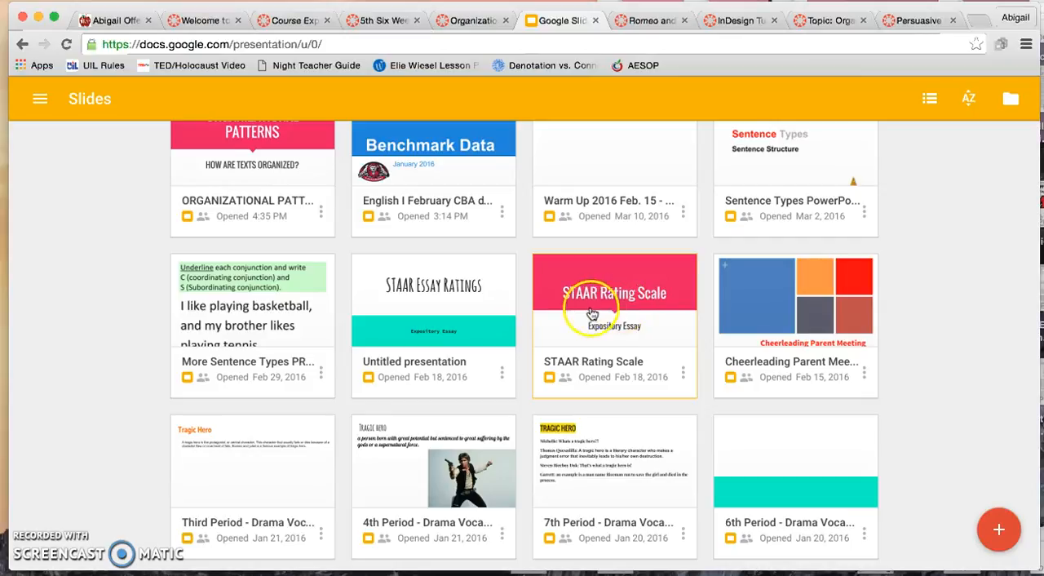
scroll("down", 3)
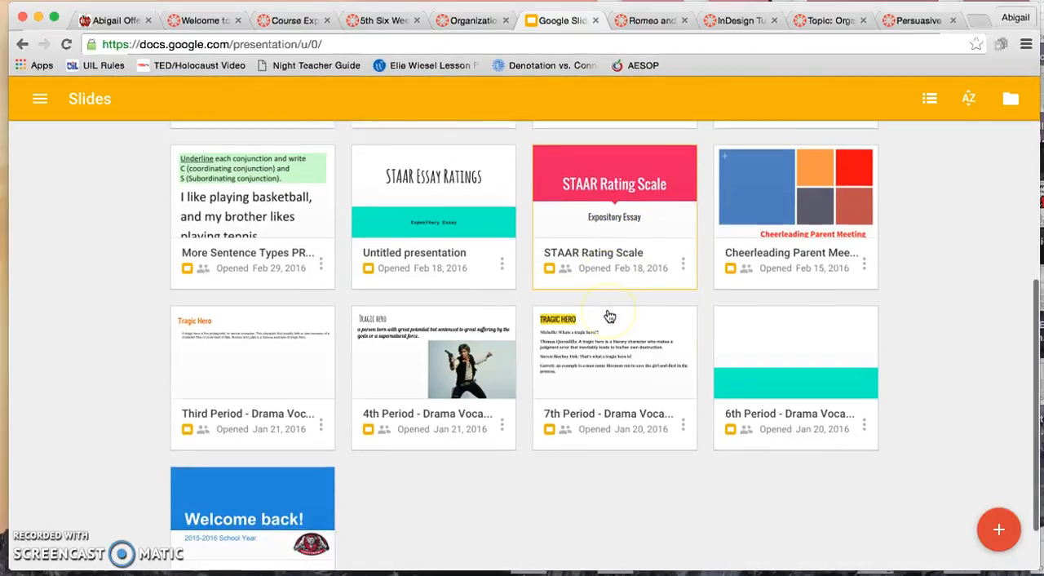
scroll("down", 3)
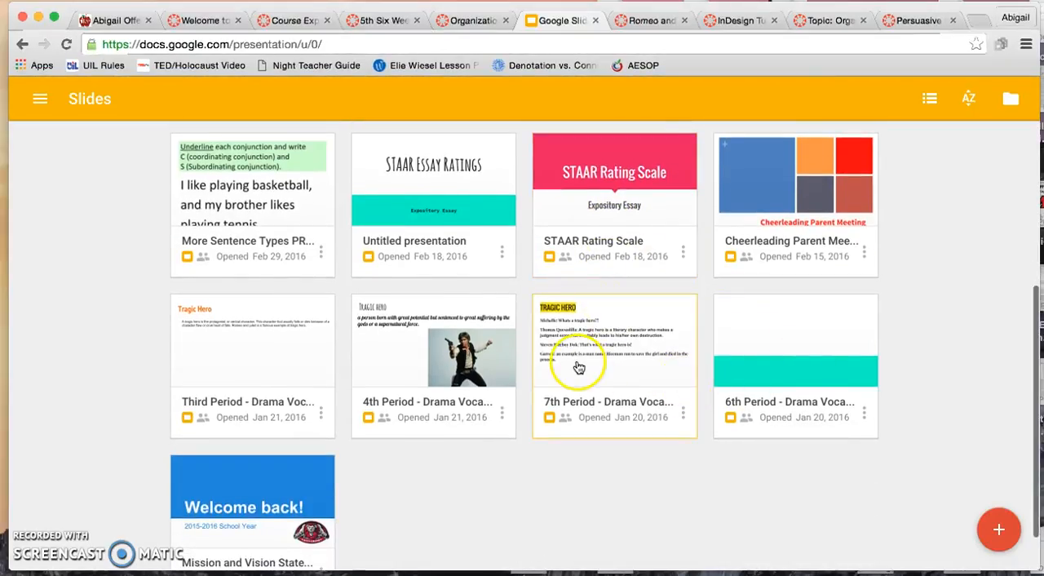
scroll("up", 3)
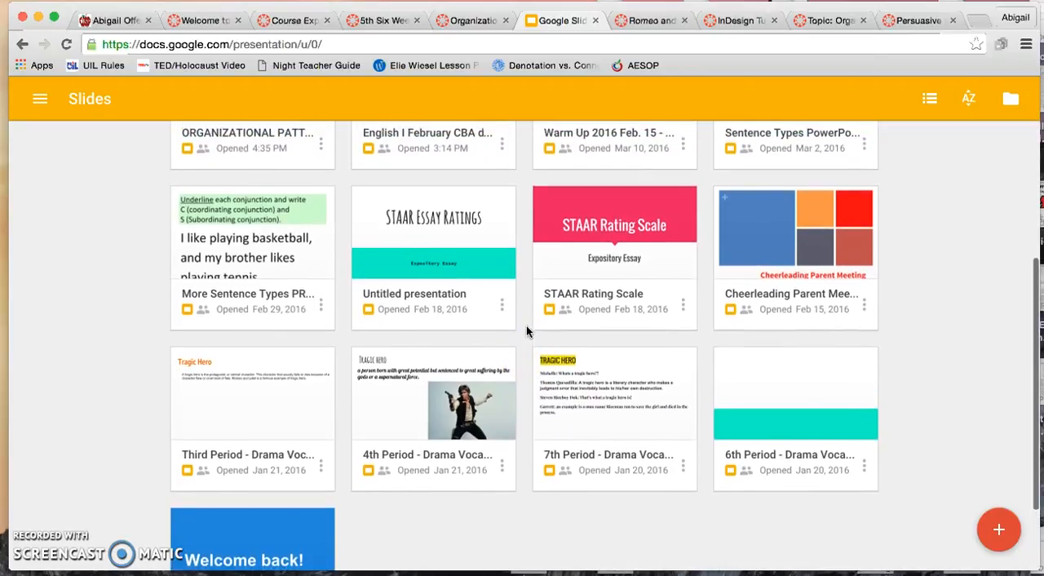
scroll("down", 3)
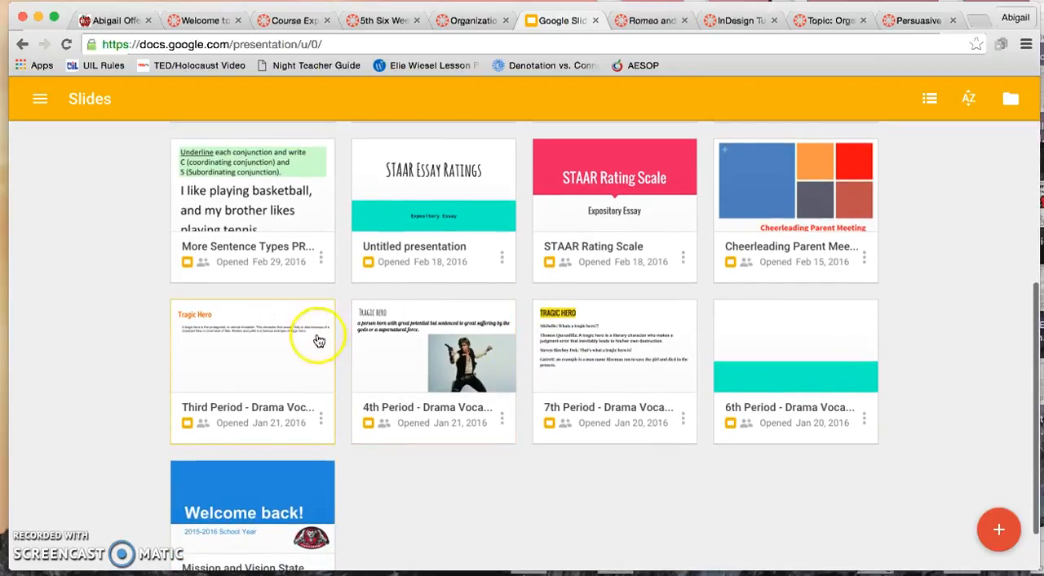
scroll("up", 3)
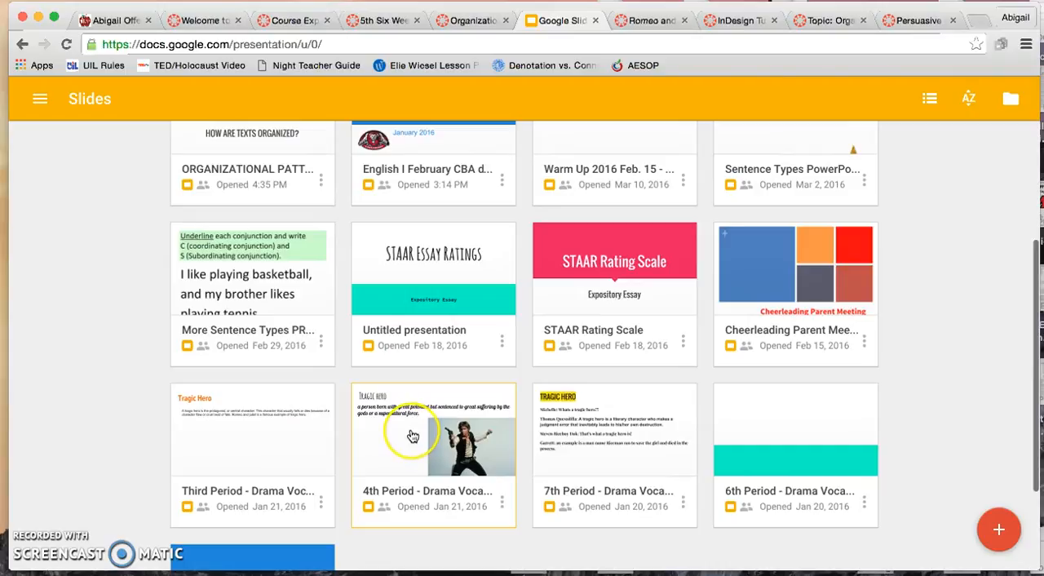
scroll("down", 3)
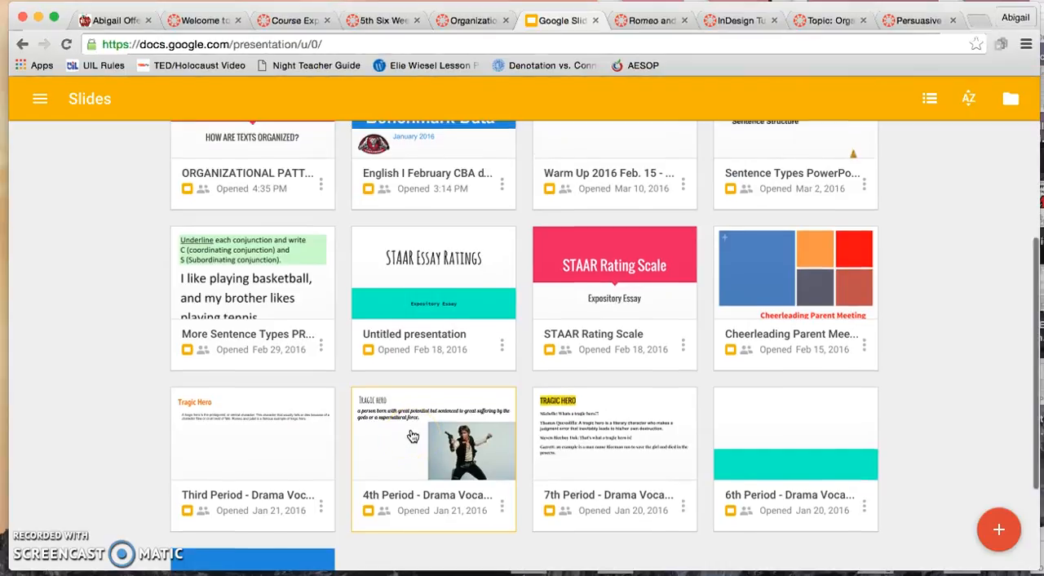
scroll("up", 3)
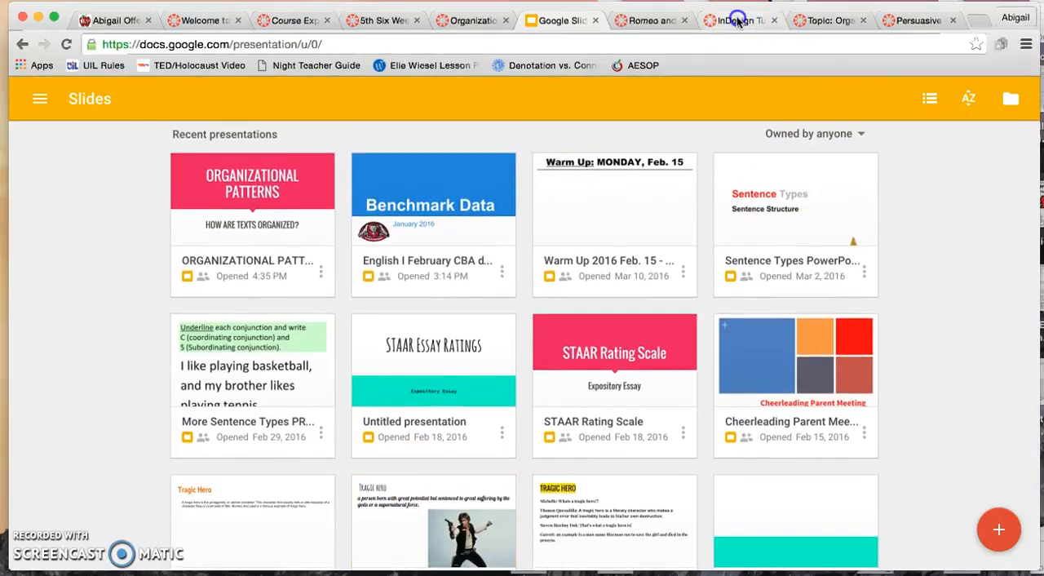
Switch to InDesign Tutorials and scroll through artwork scanning info, three video tutorials and shortcuts.
left_click(738, 20)
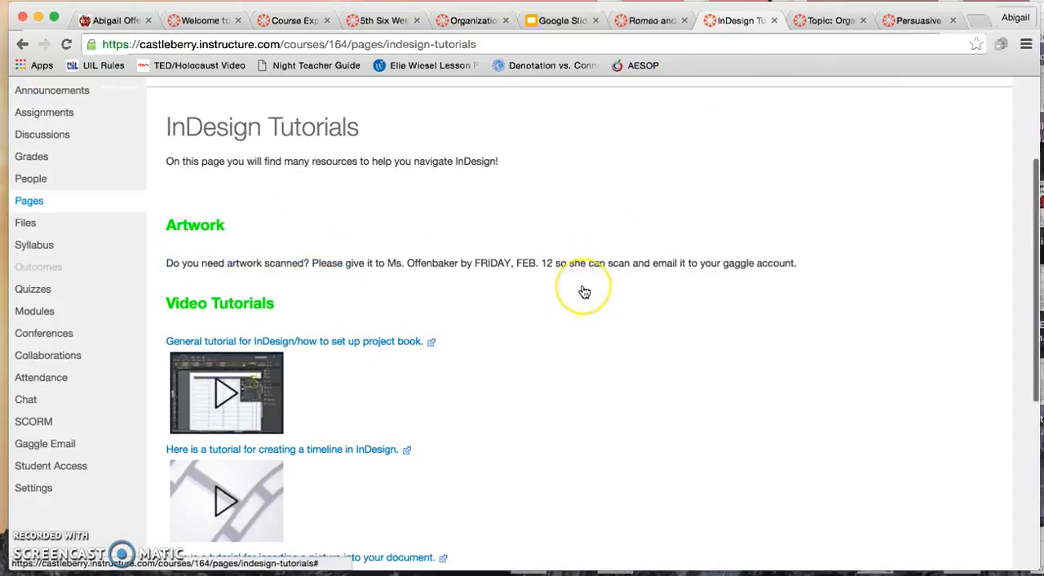
scroll("up", 3)
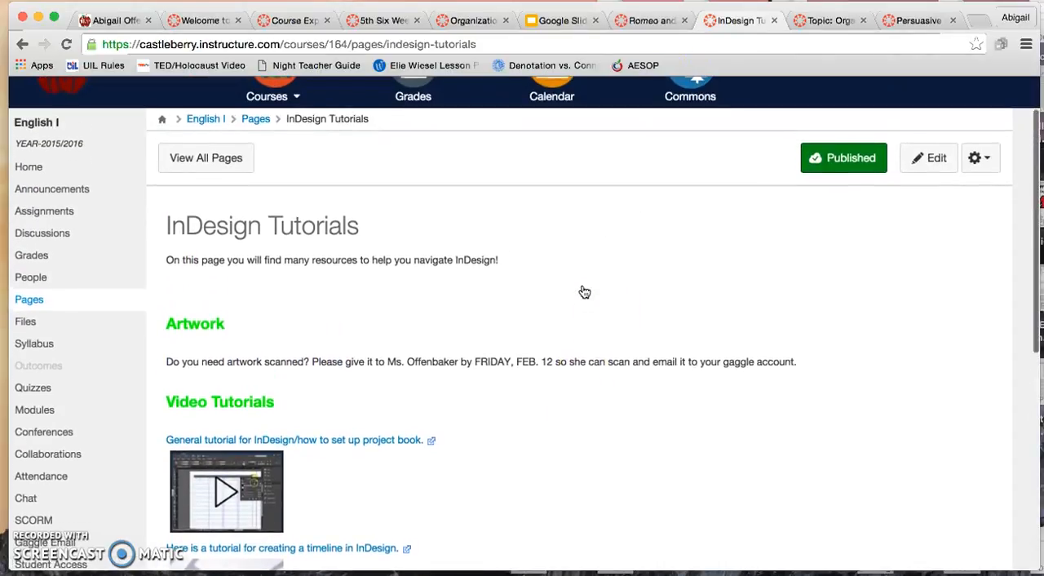
scroll("down", 3)
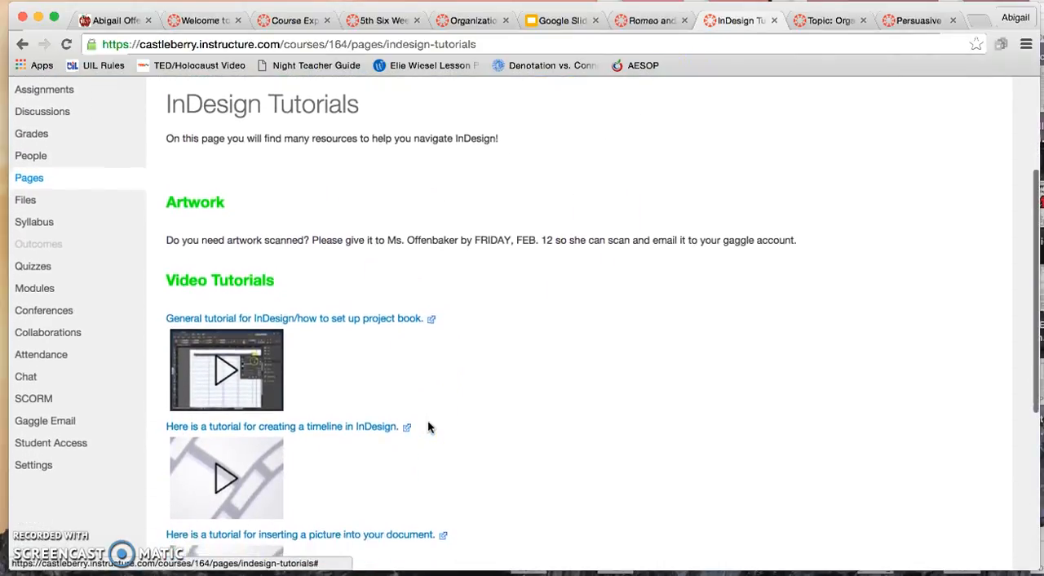
scroll("up", 3)
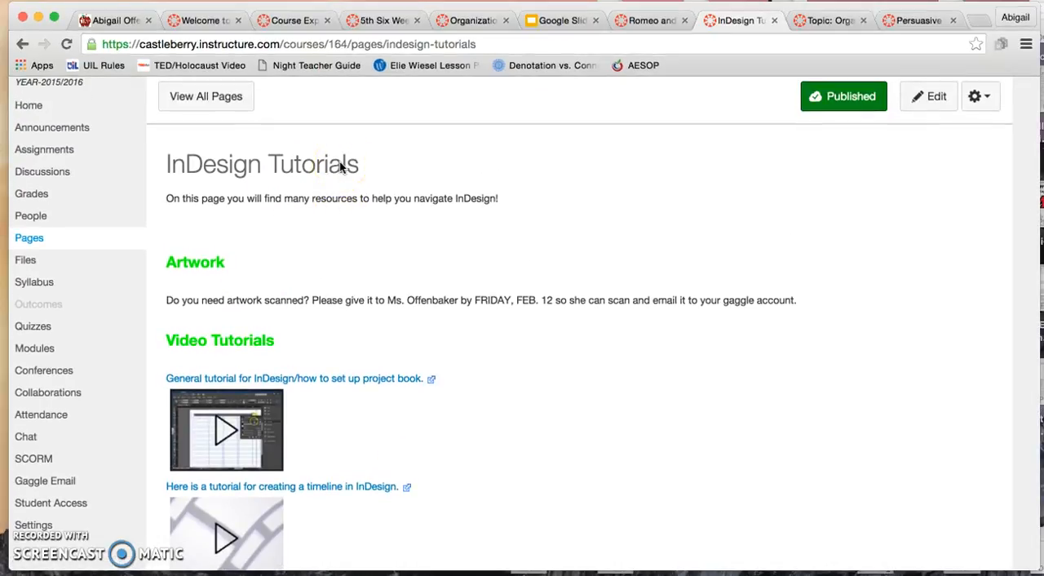
mouse_move(400, 310)
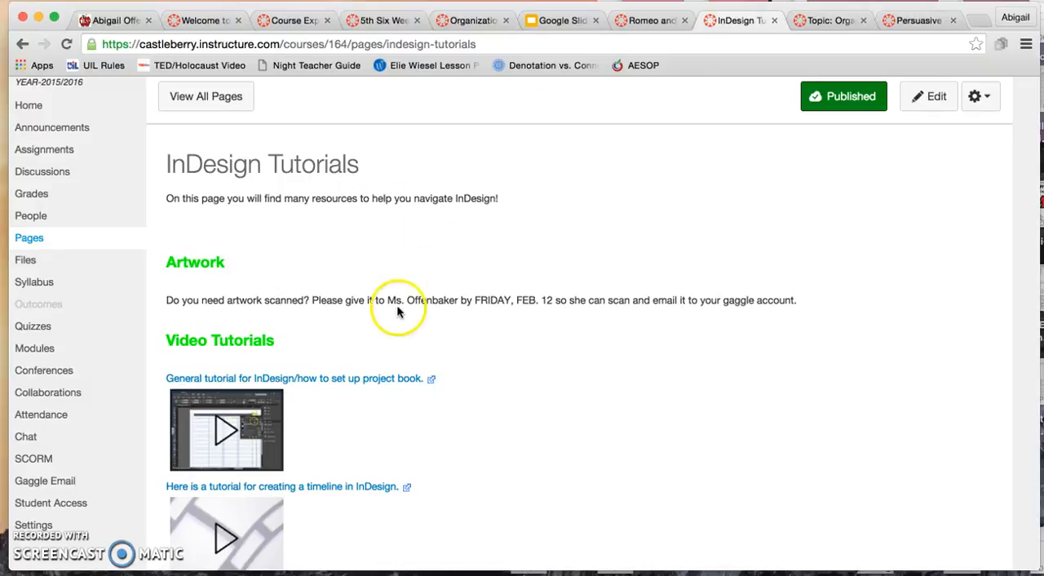
scroll("down", 3)
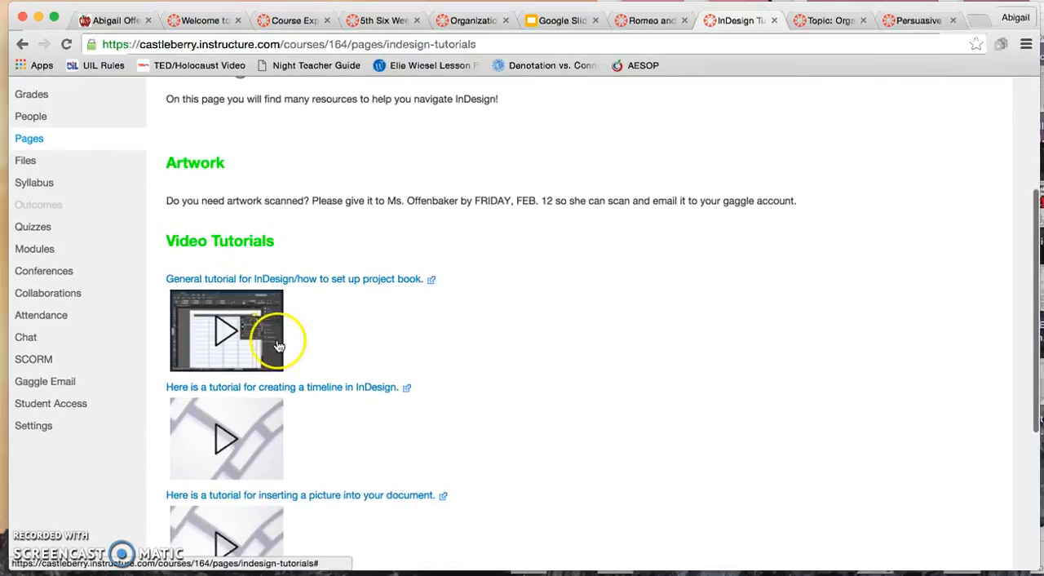
mouse_move(281, 295)
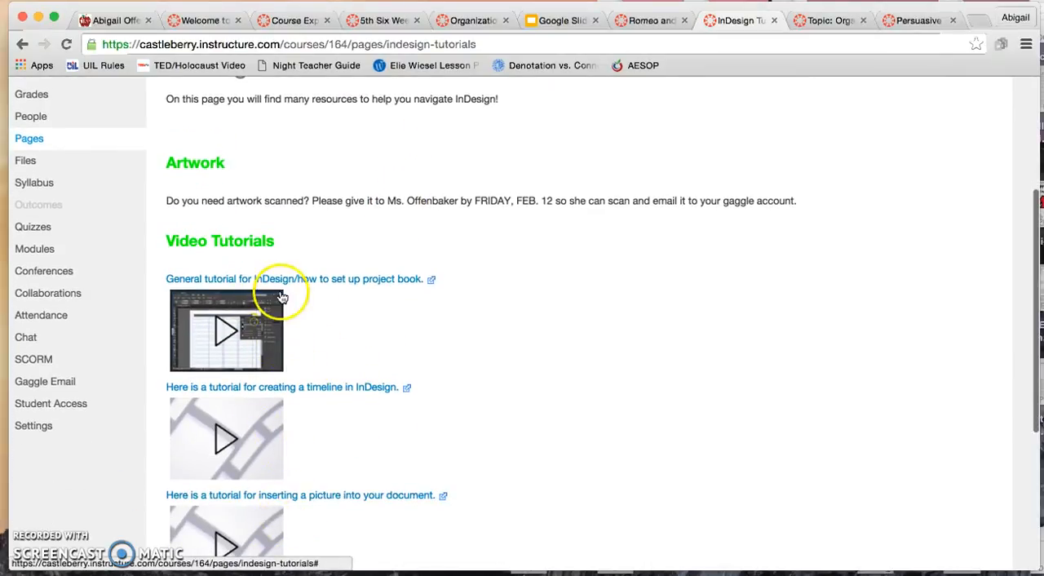
mouse_move(274, 341)
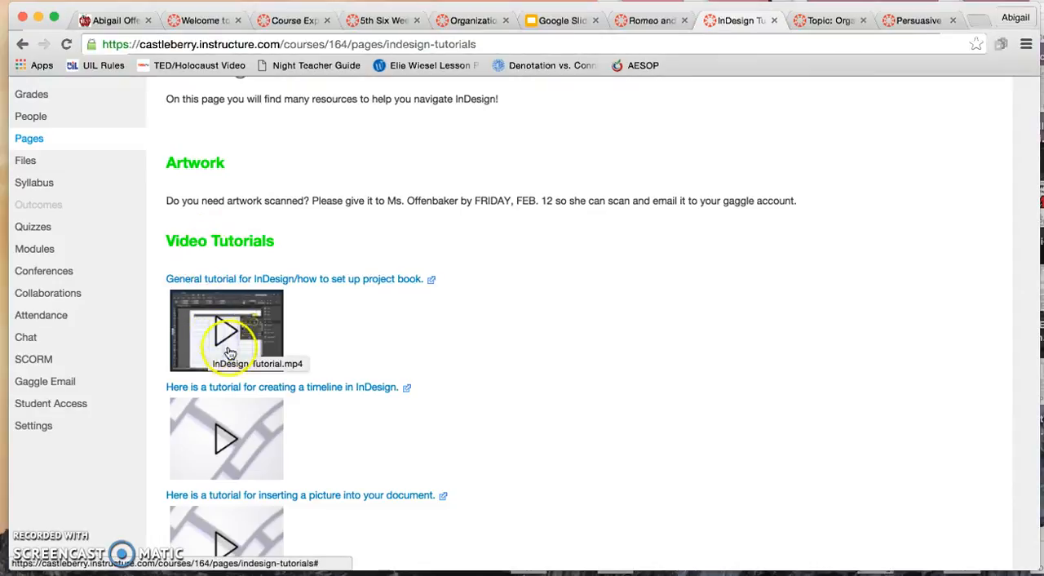
mouse_move(253, 541)
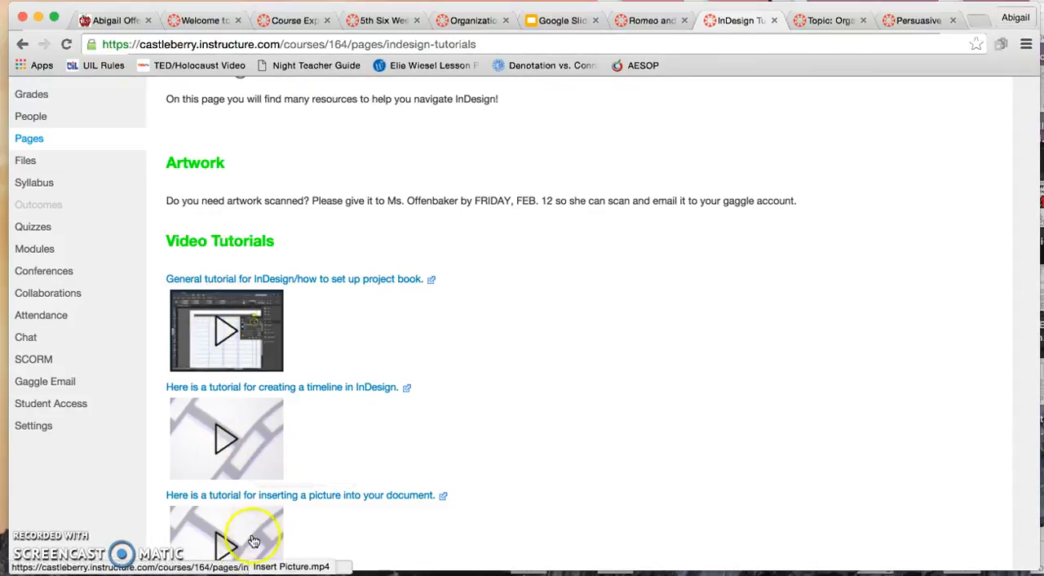
mouse_move(270, 452)
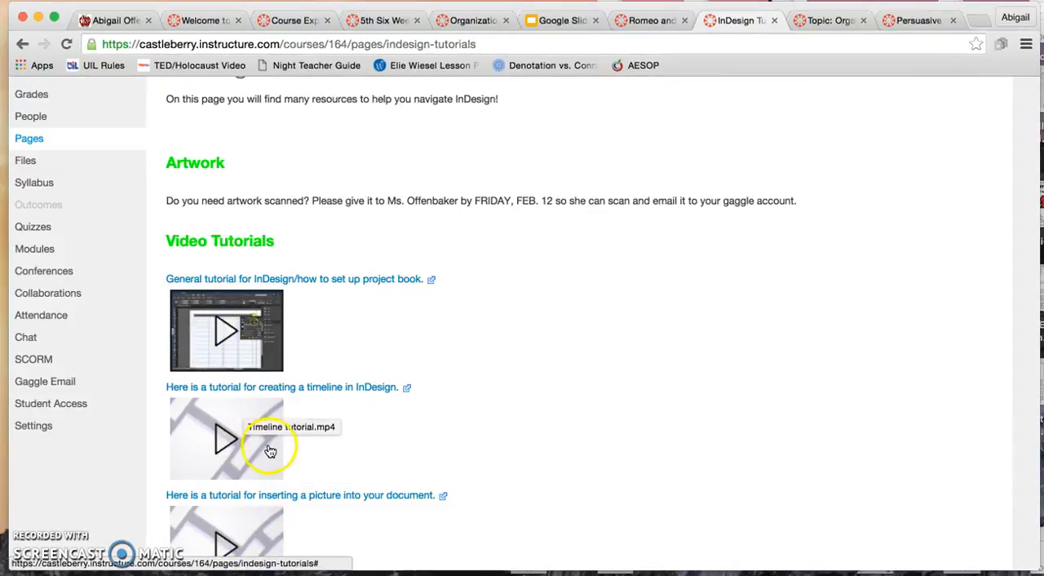
scroll("down", 3)
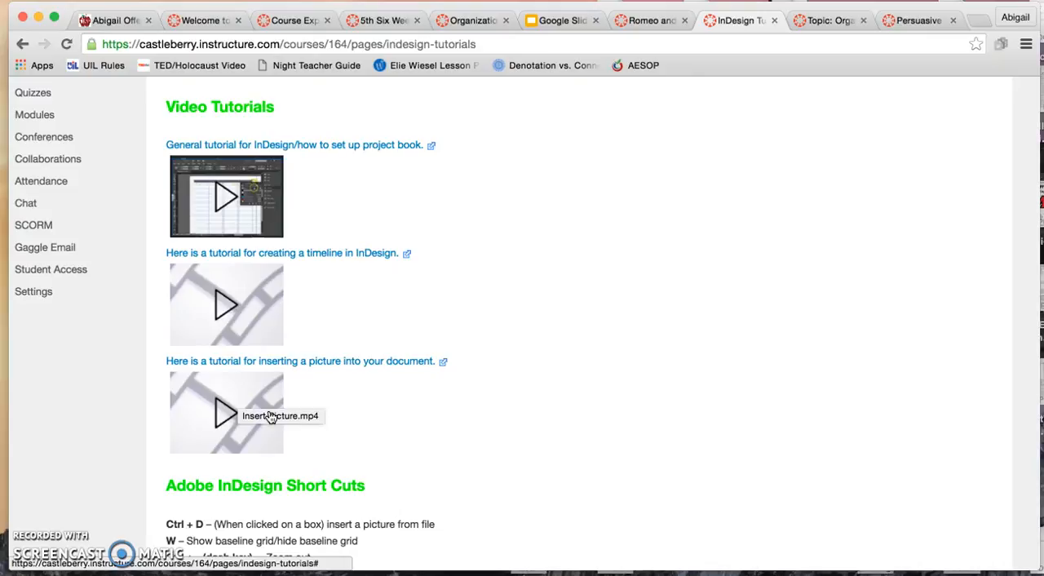
mouse_move(272, 417)
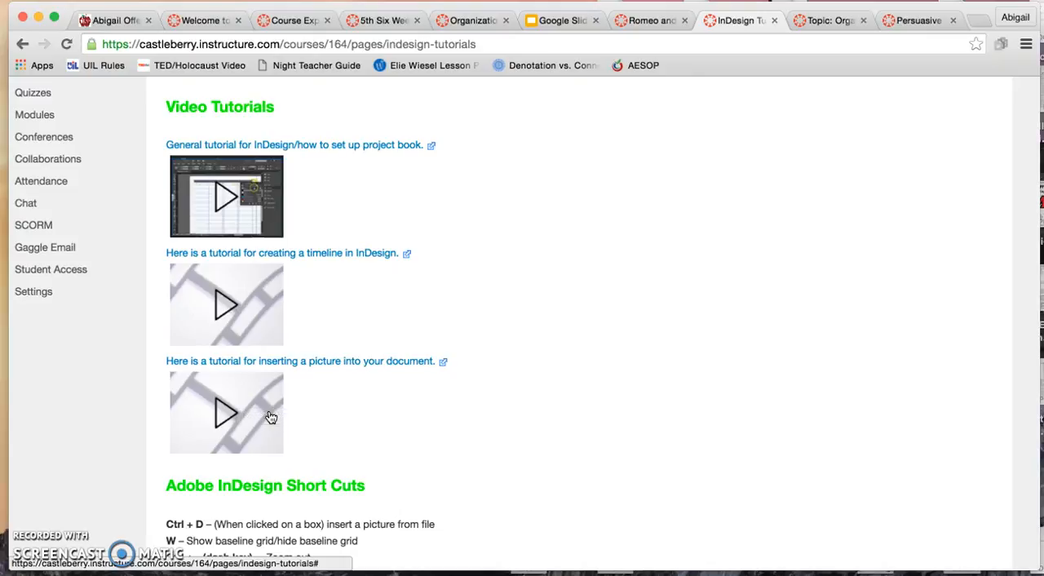
mouse_move(724, 53)
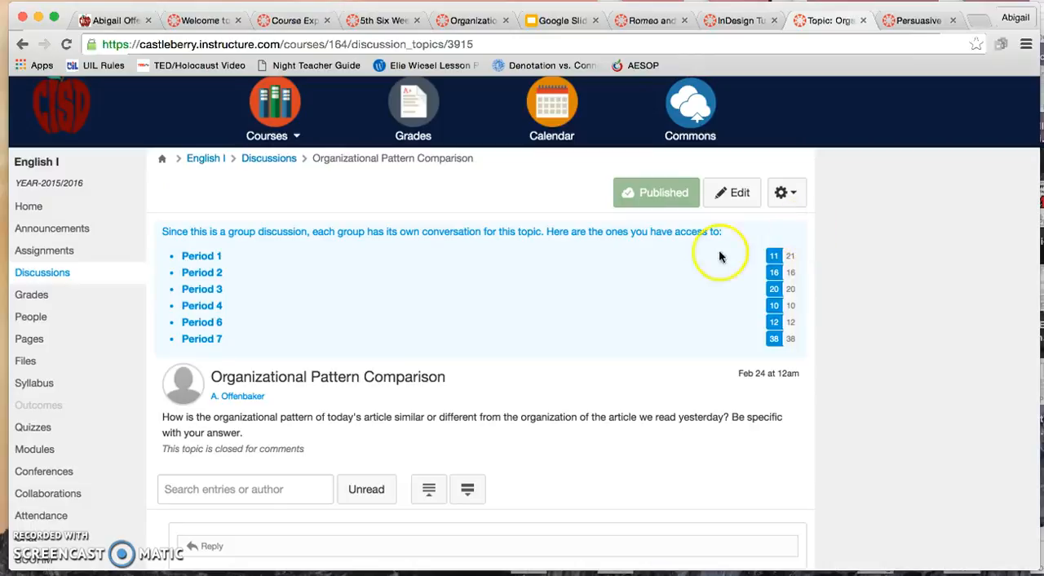
mouse_move(787, 284)
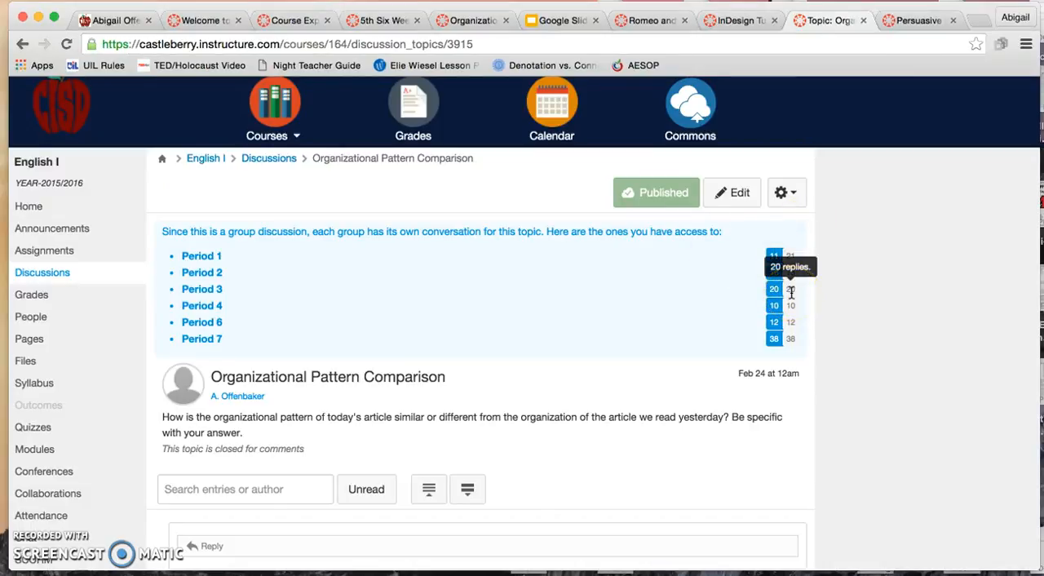
mouse_move(832, 279)
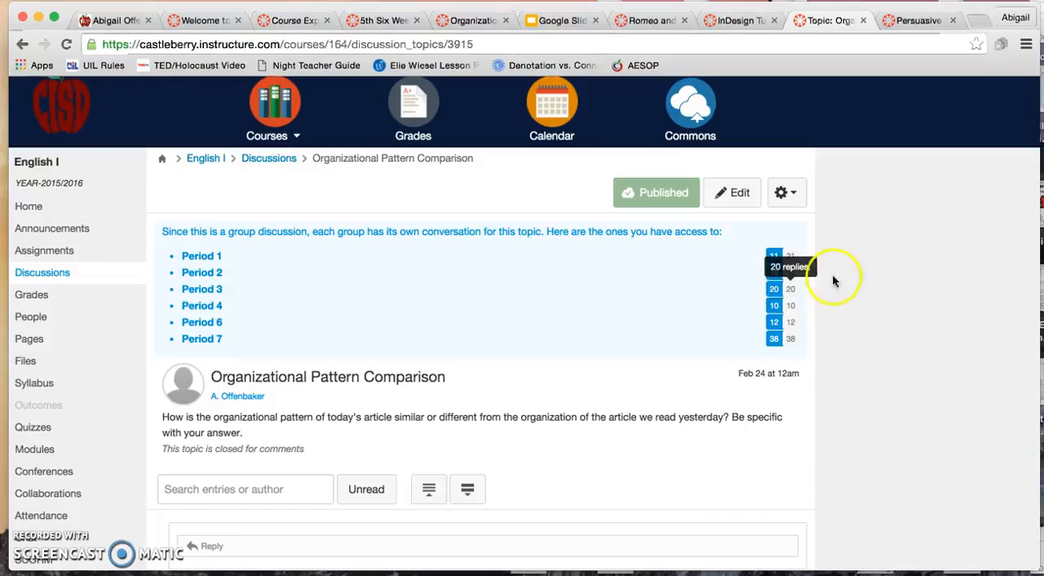
mouse_move(243, 298)
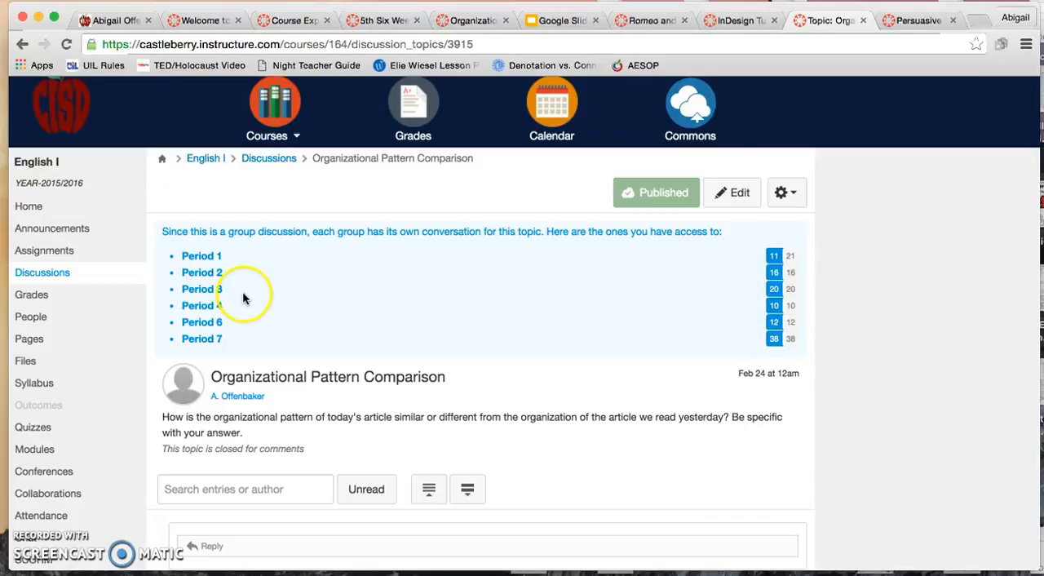
mouse_move(202, 305)
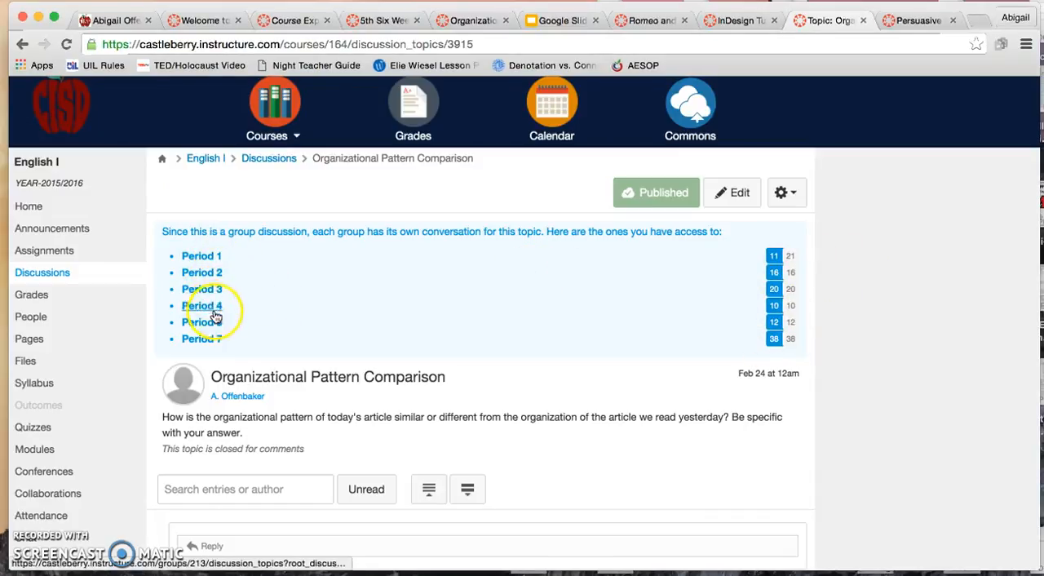
mouse_move(276, 363)
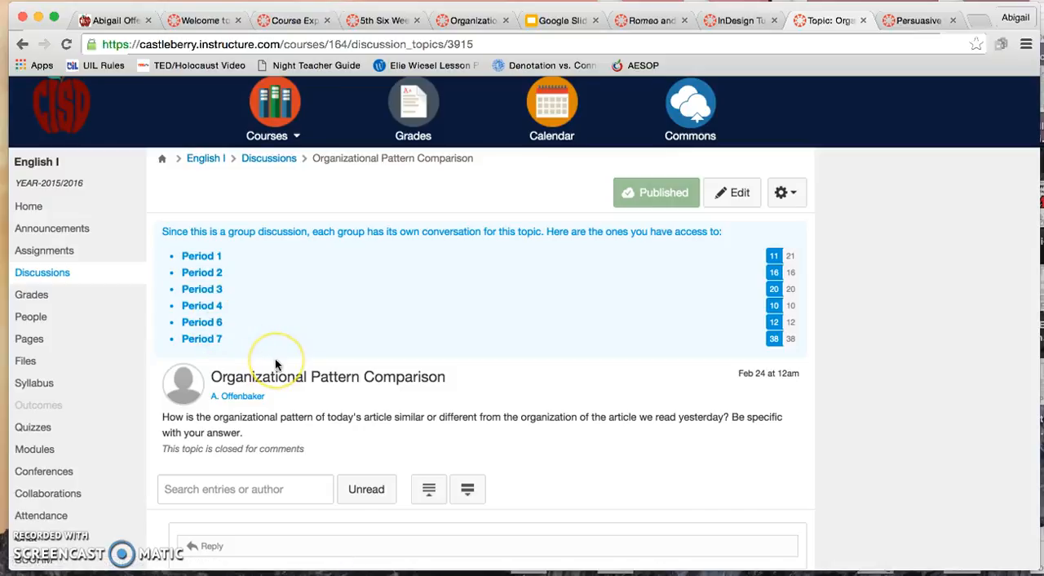
mouse_move(505, 203)
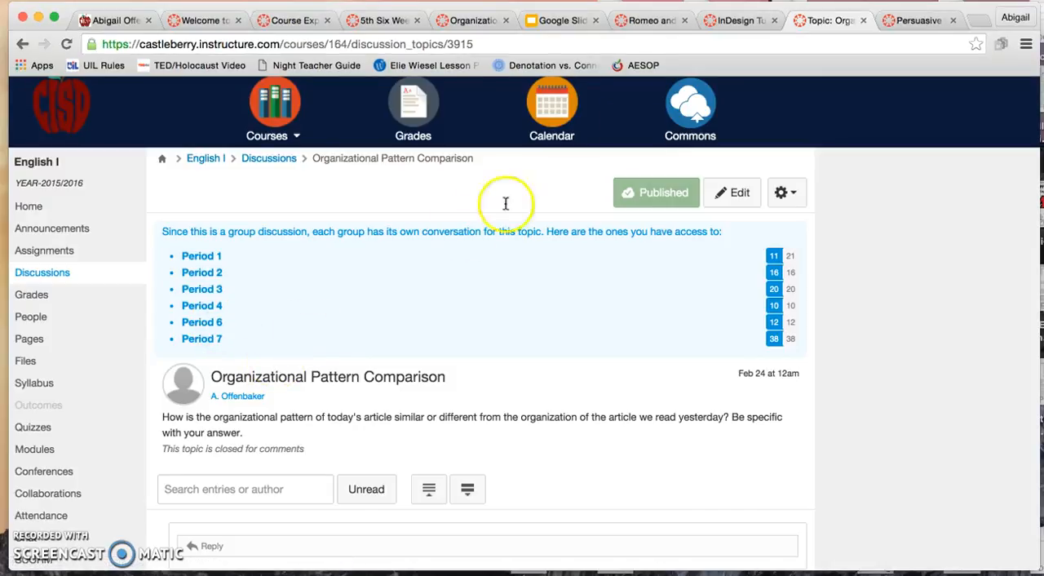
Show the Persuasive Speech Analysis assignment with 93 graded submissions, then list My Courses.
left_click(920, 20)
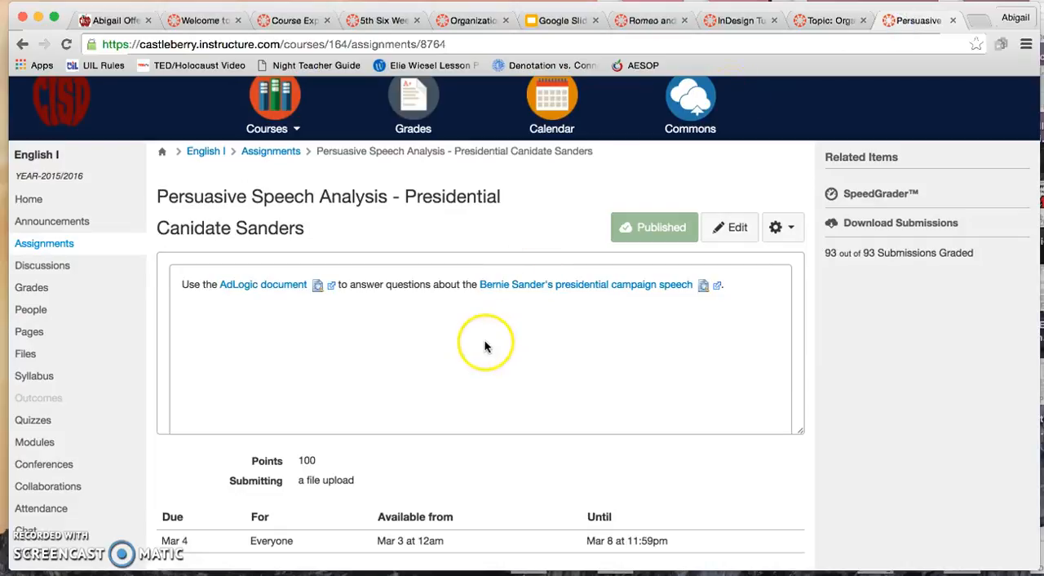
mouse_move(967, 285)
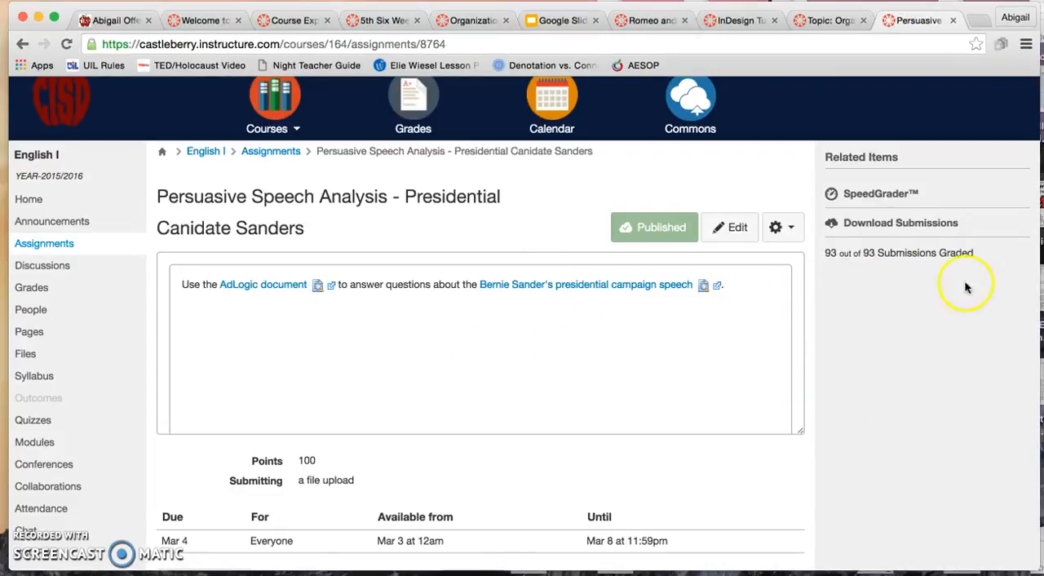
mouse_move(863, 269)
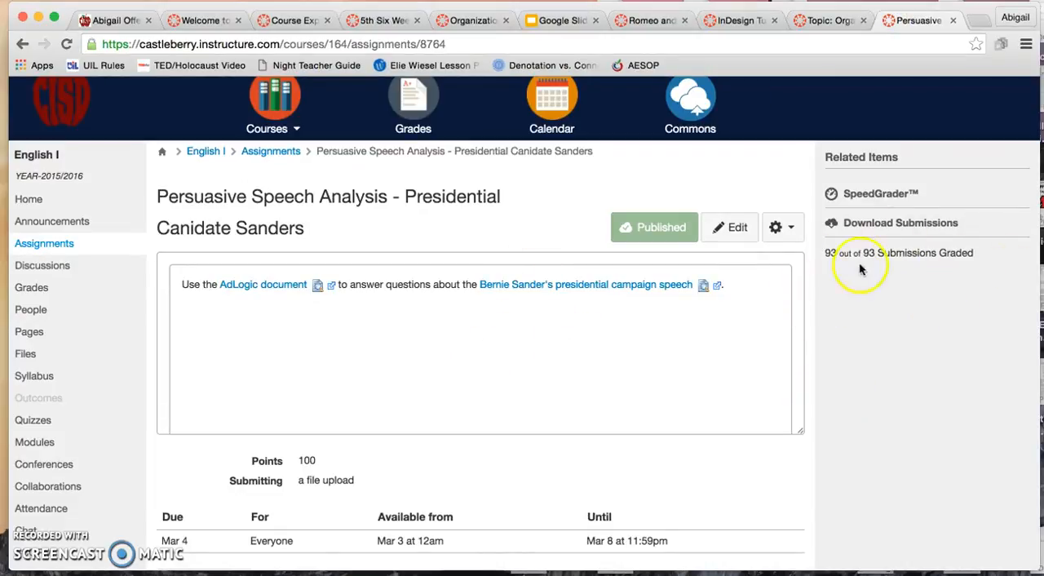
mouse_move(977, 262)
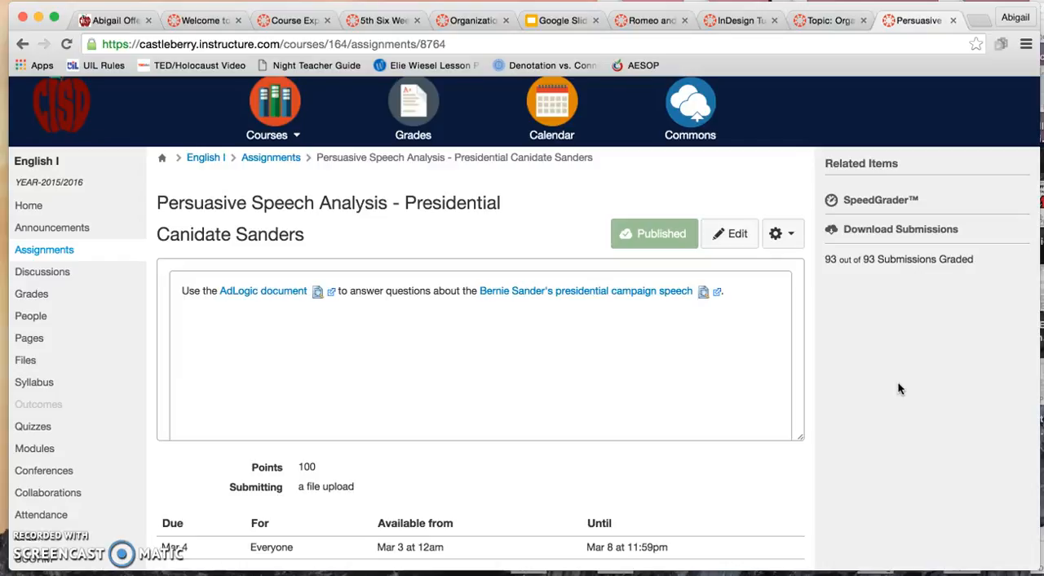
mouse_move(889, 227)
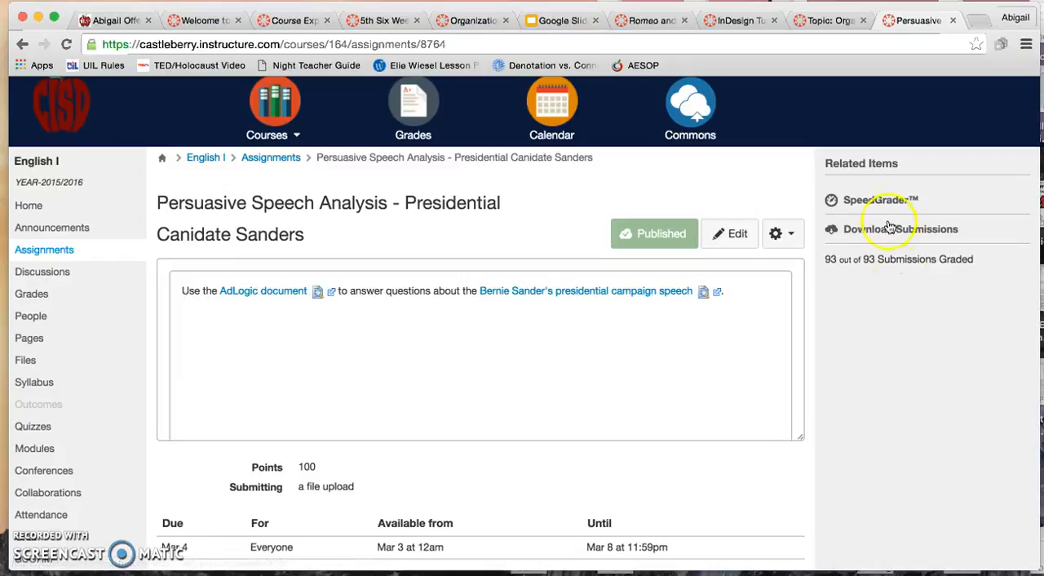
left_click(274, 110)
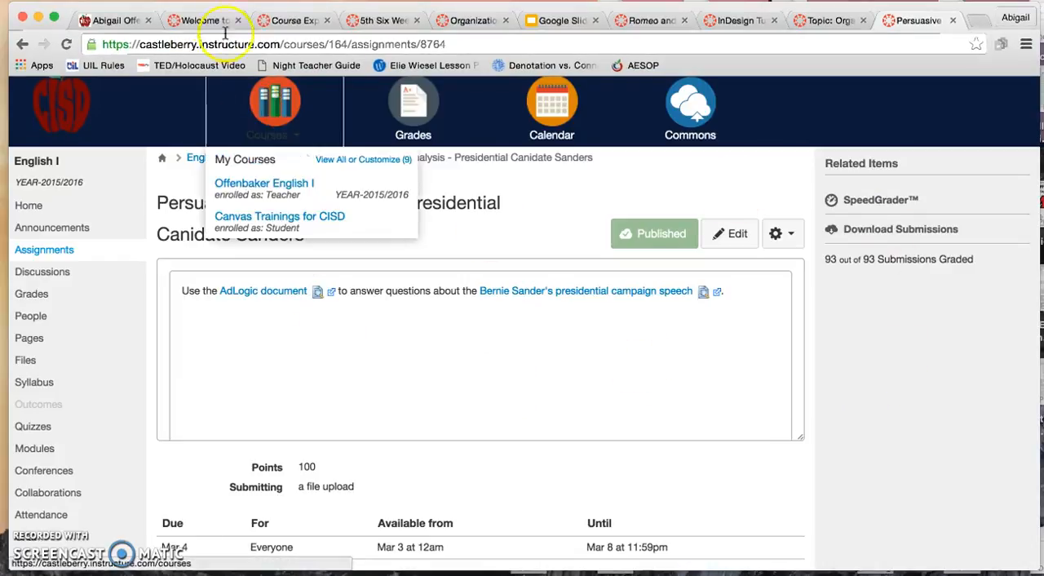